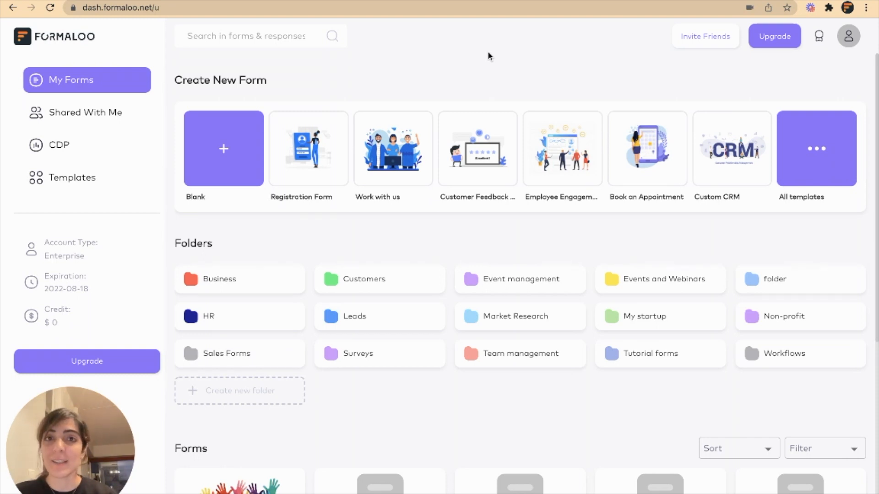
Filter the template gallery to the Logic & Conditions category.
{"action": "left_click", "coordinate": [72, 178]}
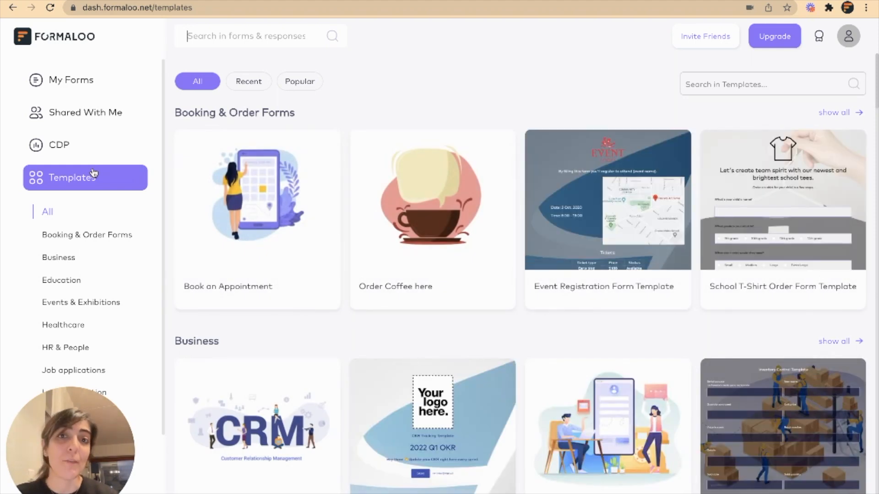
{"action": "mouse_move", "coordinate": [93, 263]}
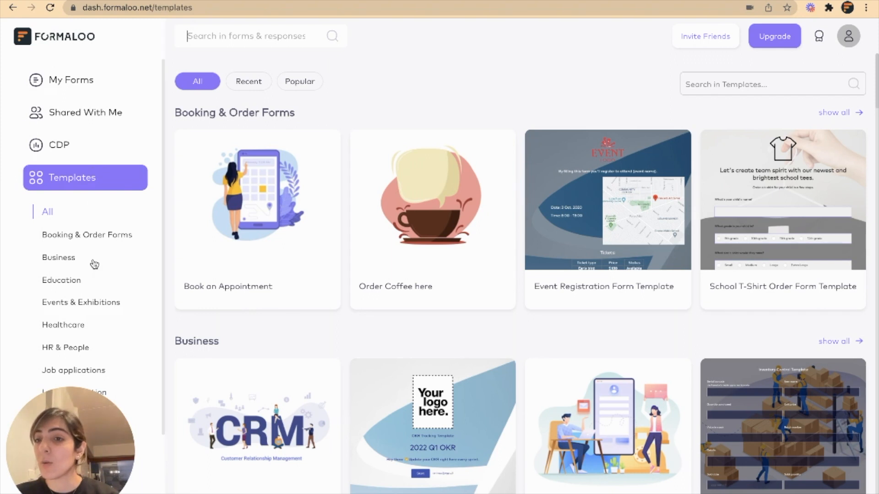
{"action": "scroll", "scroll_direction": "down", "scroll_amount": 3}
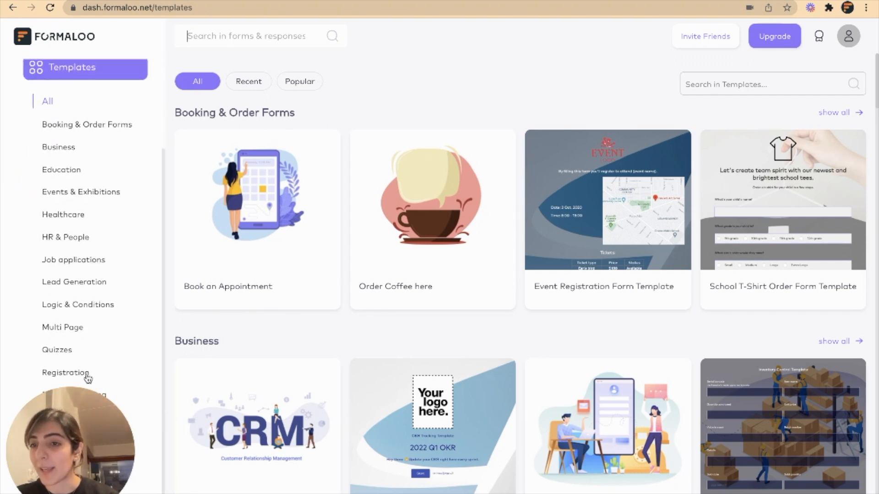
{"action": "mouse_move", "coordinate": [86, 304]}
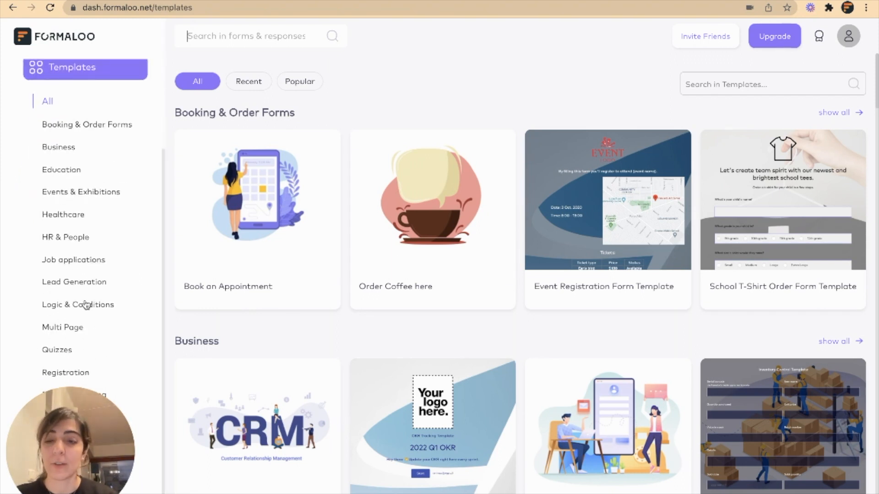
{"action": "left_click", "coordinate": [78, 304]}
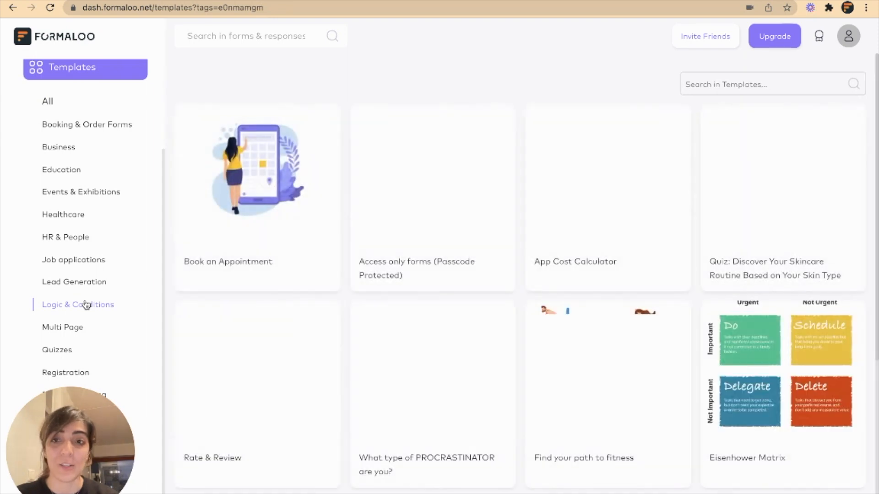
{"action": "mouse_move", "coordinate": [608, 196]}
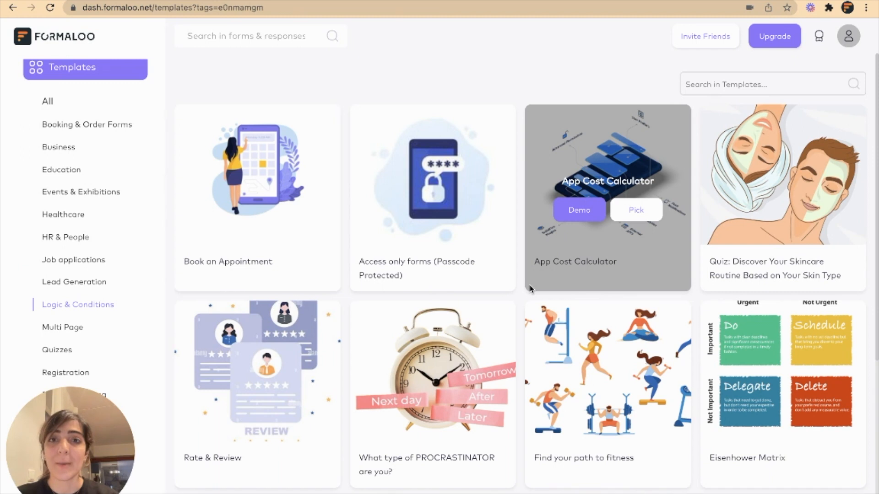
Pick the Rate & Review template and select the copied form's title for renaming.
{"action": "left_click", "coordinate": [579, 210]}
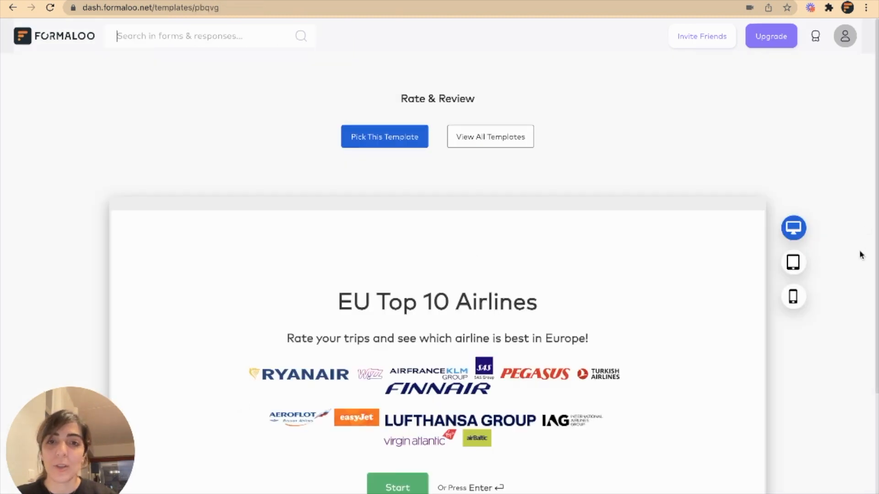
{"action": "scroll", "scroll_direction": "up", "scroll_amount": 3}
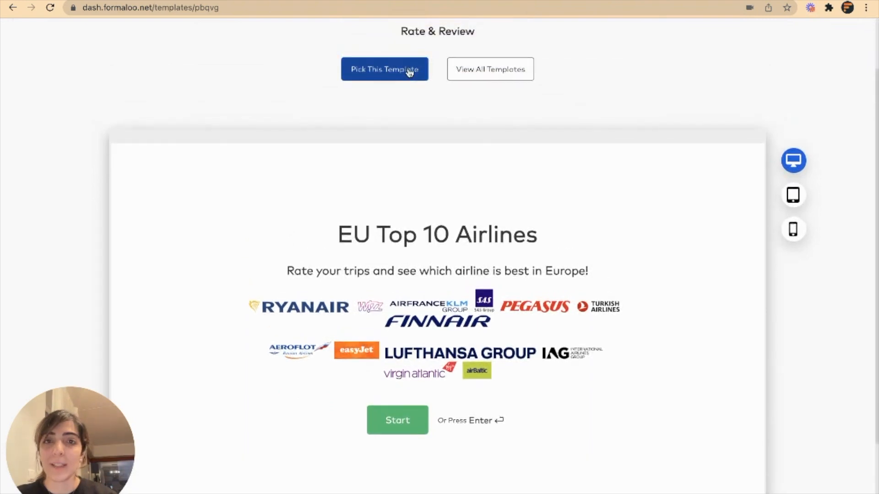
{"action": "left_click", "coordinate": [384, 69]}
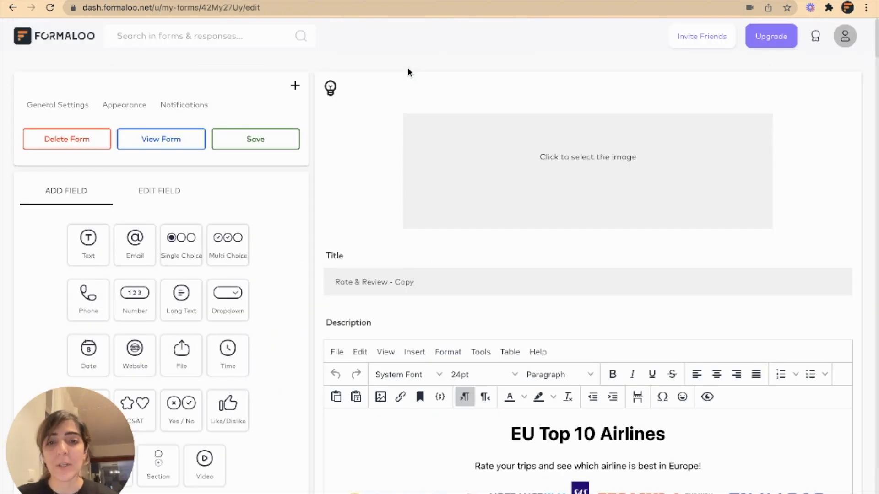
{"action": "double_click", "coordinate": [403, 282]}
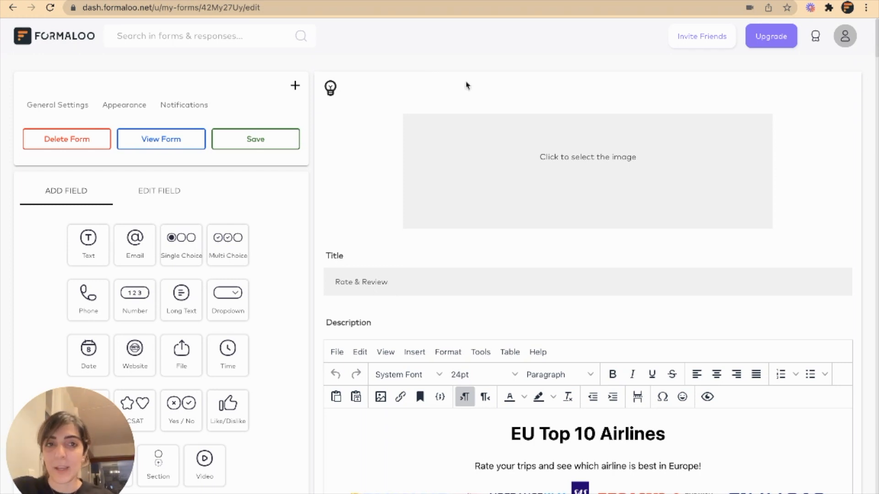
{"action": "scroll", "scroll_direction": "down", "scroll_amount": 3}
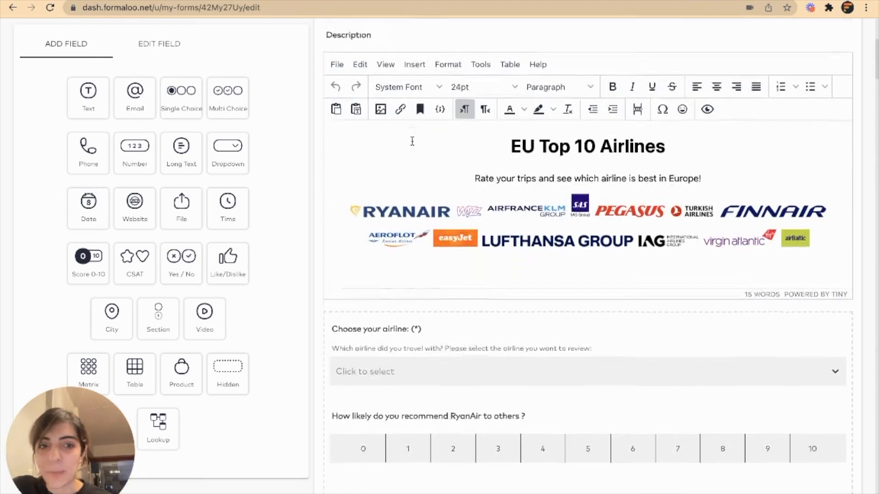
{"action": "scroll", "scroll_direction": "up", "scroll_amount": 3}
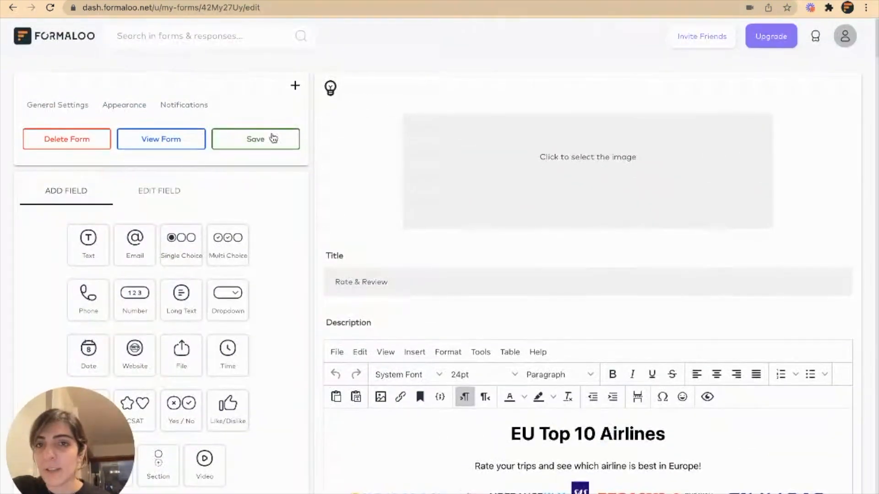
Save the form, then on the live form choose Lufthansa and continue past its recommendation question.
{"action": "left_click", "coordinate": [161, 138]}
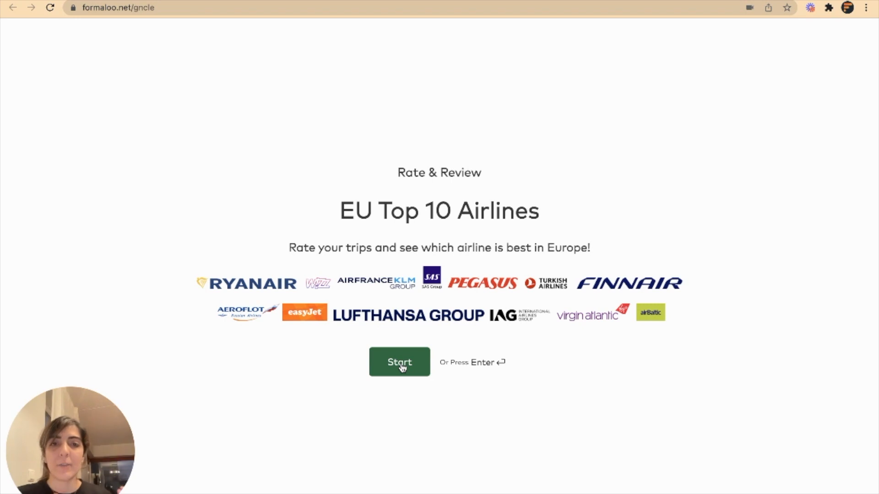
{"action": "left_click", "coordinate": [399, 362]}
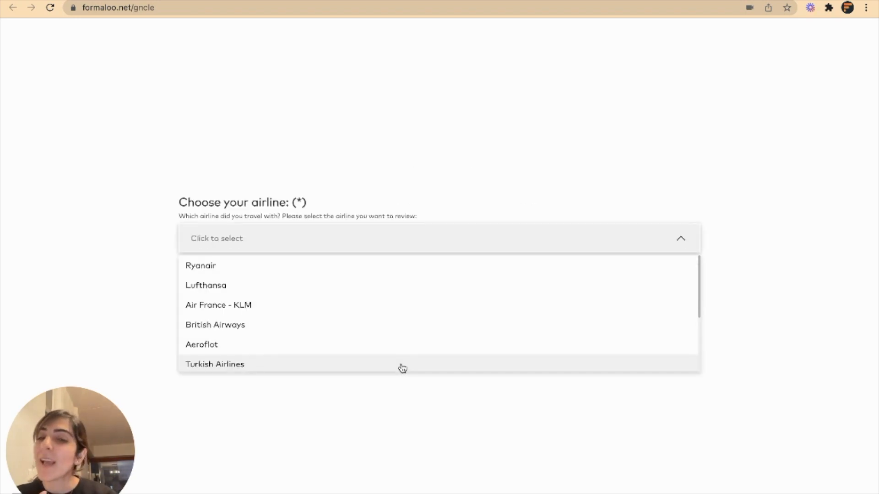
{"action": "mouse_move", "coordinate": [274, 237]}
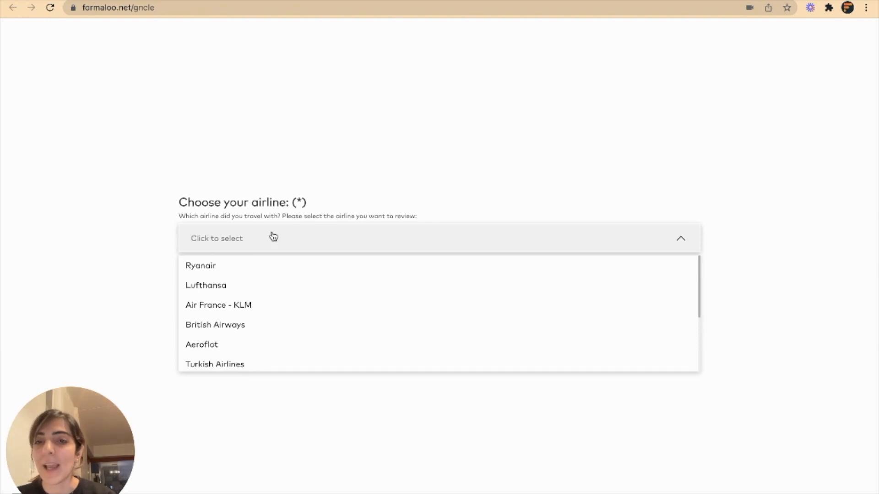
{"action": "mouse_move", "coordinate": [245, 214]}
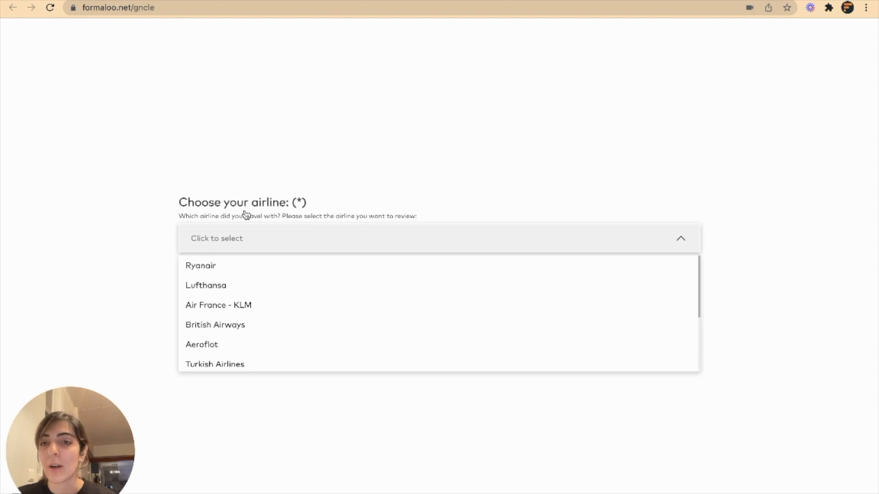
{"action": "mouse_move", "coordinate": [238, 289]}
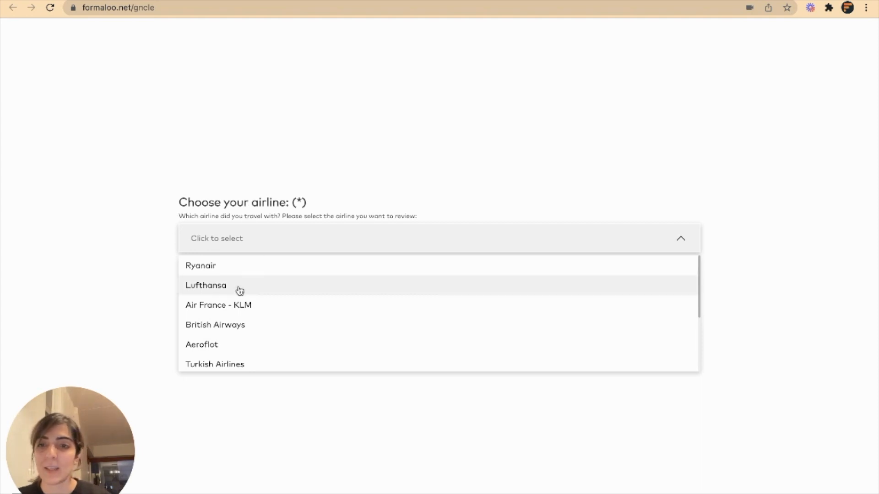
{"action": "left_click", "coordinate": [206, 285]}
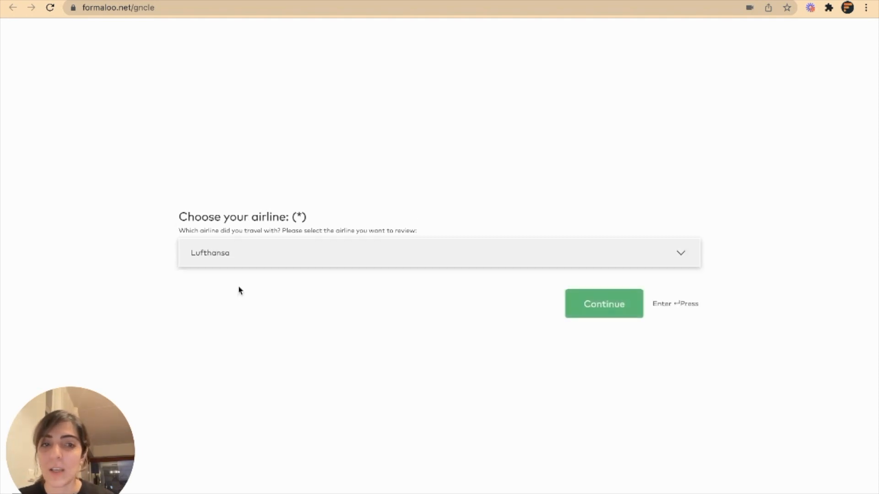
{"action": "left_click", "coordinate": [604, 304]}
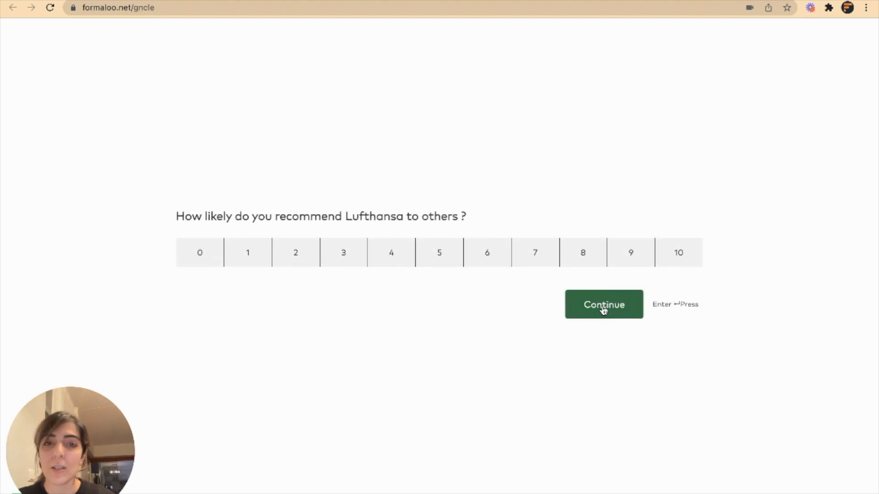
{"action": "left_click", "coordinate": [604, 305]}
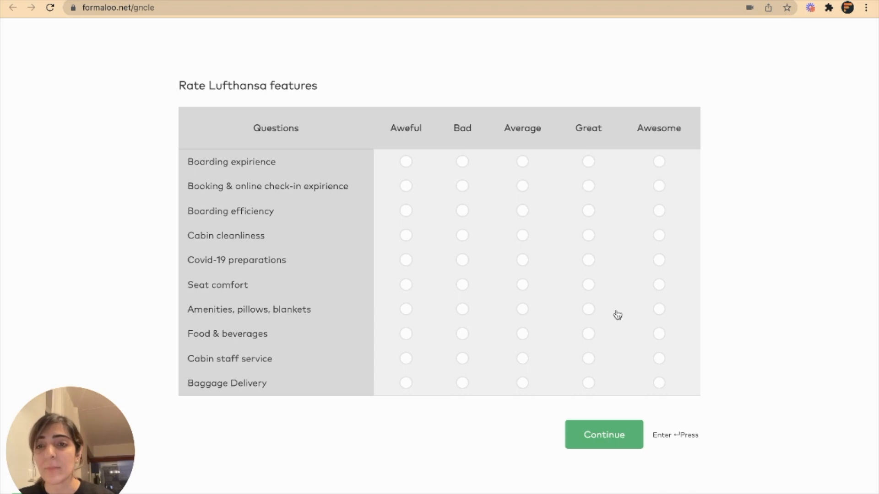
{"action": "mouse_move", "coordinate": [601, 411]}
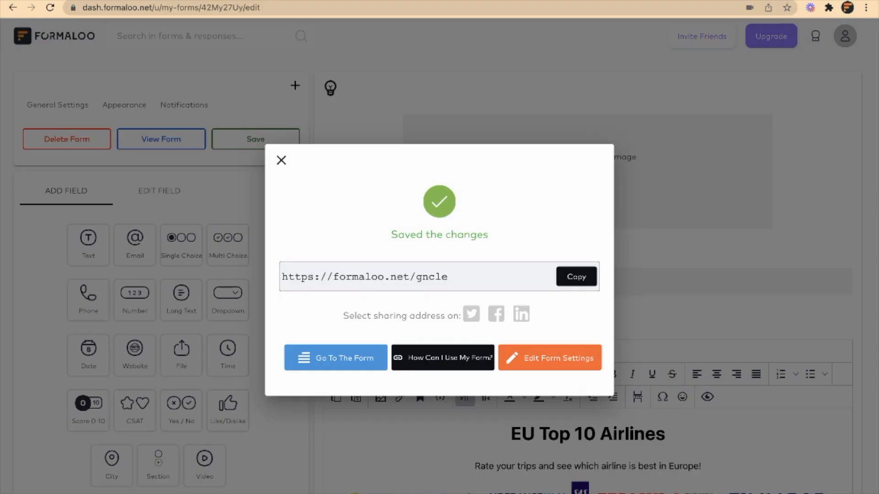
Dismiss the save confirmation dialog.
{"action": "left_click", "coordinate": [281, 160]}
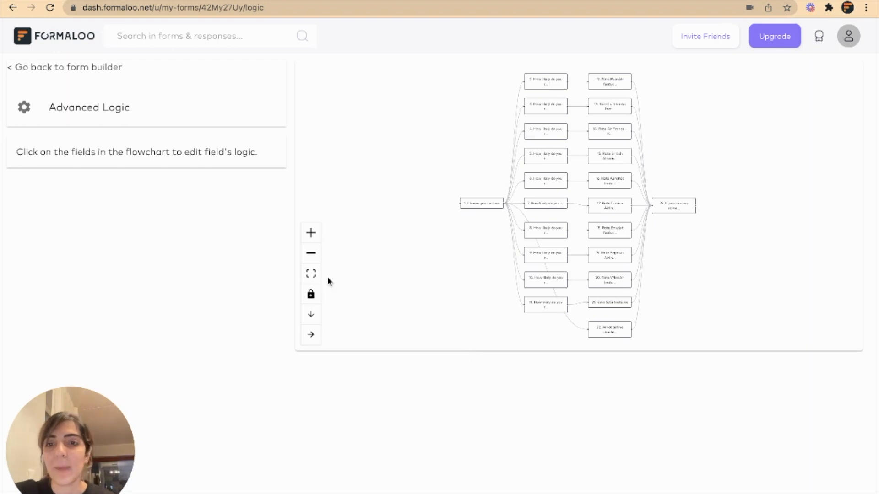
Enlarge the flowchart and inspect the RyanAir, Lufthansa and Air France - KLM question rules.
{"action": "left_click", "coordinate": [310, 232]}
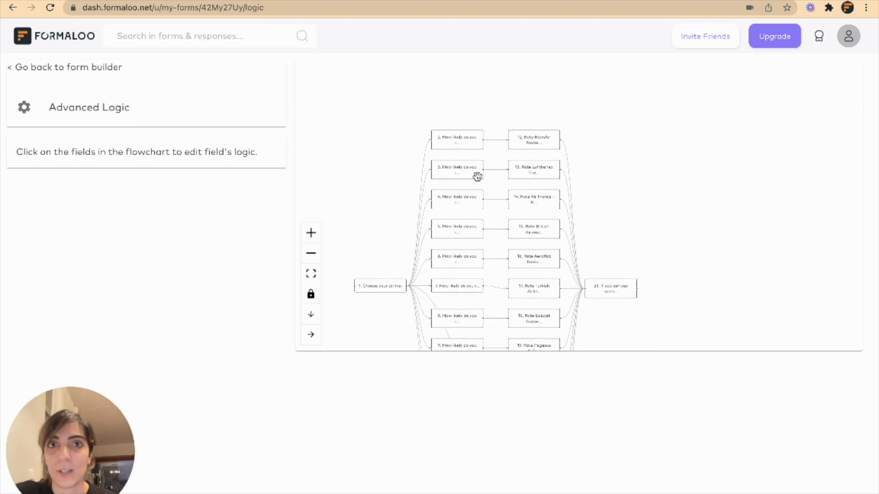
{"action": "mouse_move", "coordinate": [474, 142]}
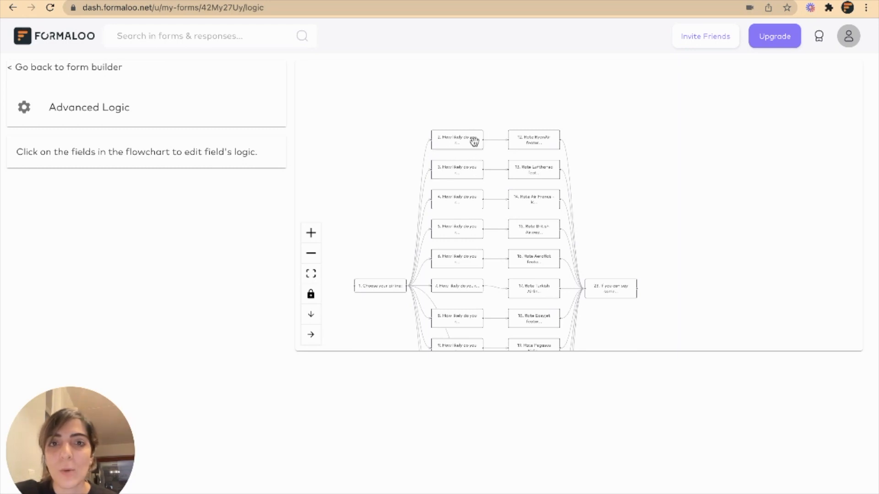
{"action": "left_click", "coordinate": [457, 139]}
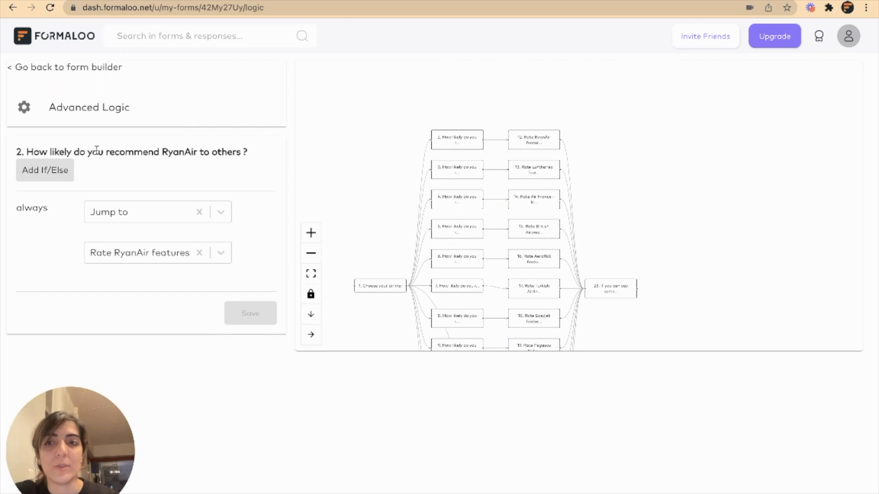
{"action": "mouse_move", "coordinate": [481, 108]}
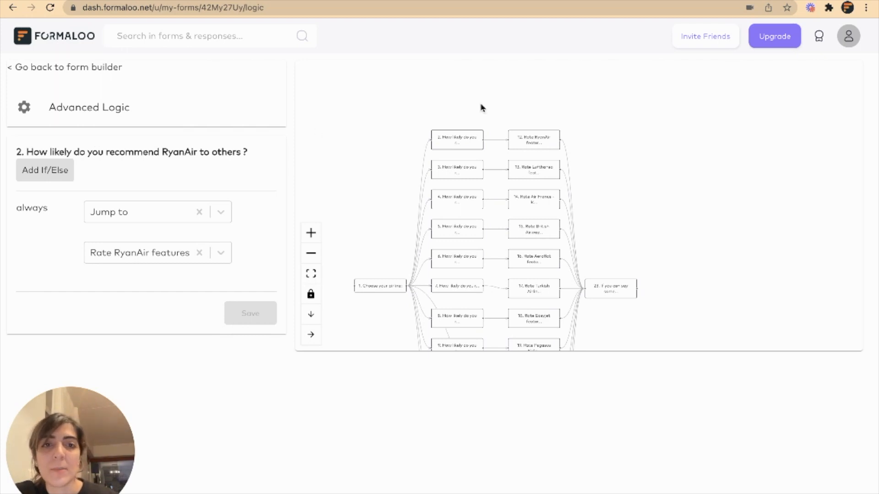
{"action": "left_click", "coordinate": [533, 139]}
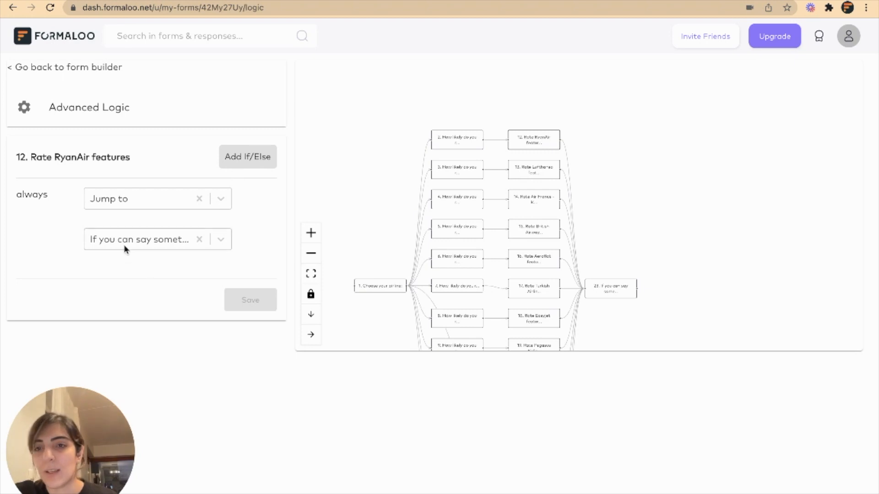
{"action": "left_click", "coordinate": [456, 169]}
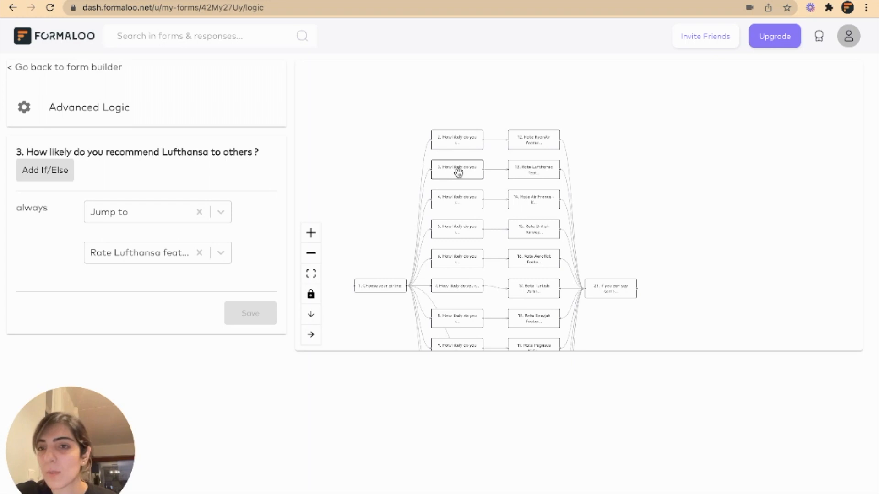
{"action": "mouse_move", "coordinate": [368, 238]}
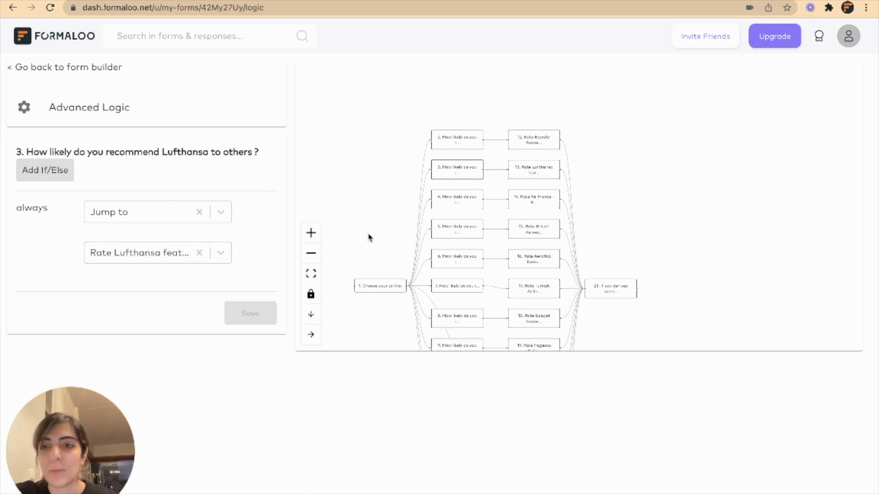
{"action": "mouse_move", "coordinate": [470, 215]}
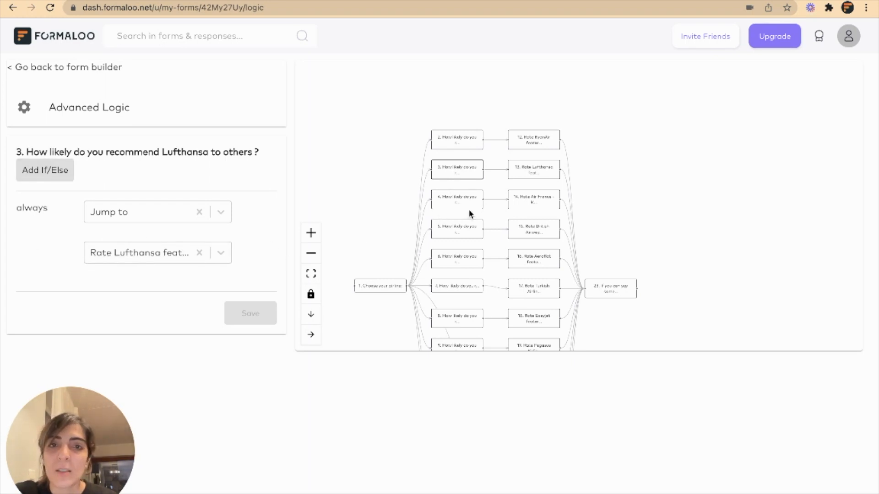
{"action": "left_click", "coordinate": [457, 199]}
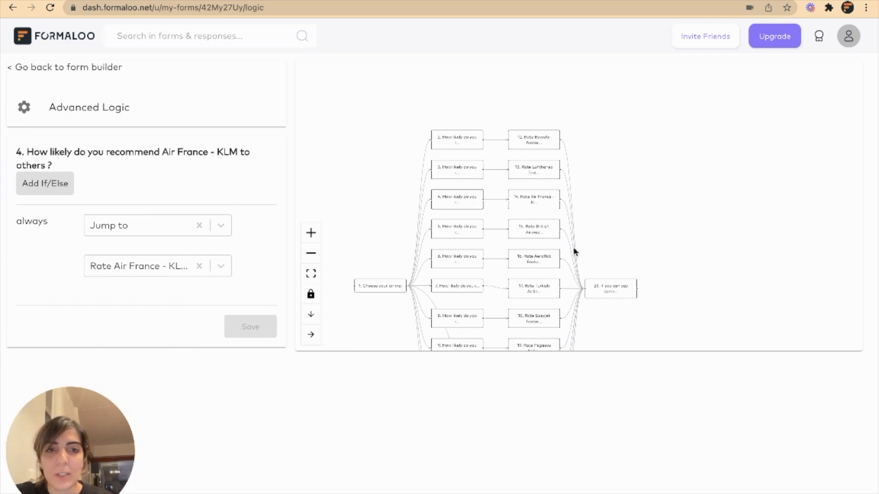
{"action": "scroll", "scroll_direction": "down", "scroll_amount": 3}
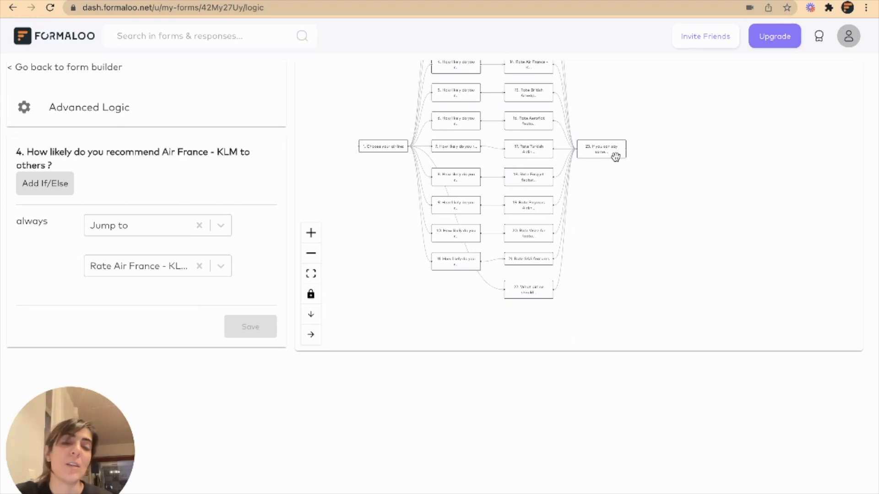
{"action": "mouse_move", "coordinate": [489, 273]}
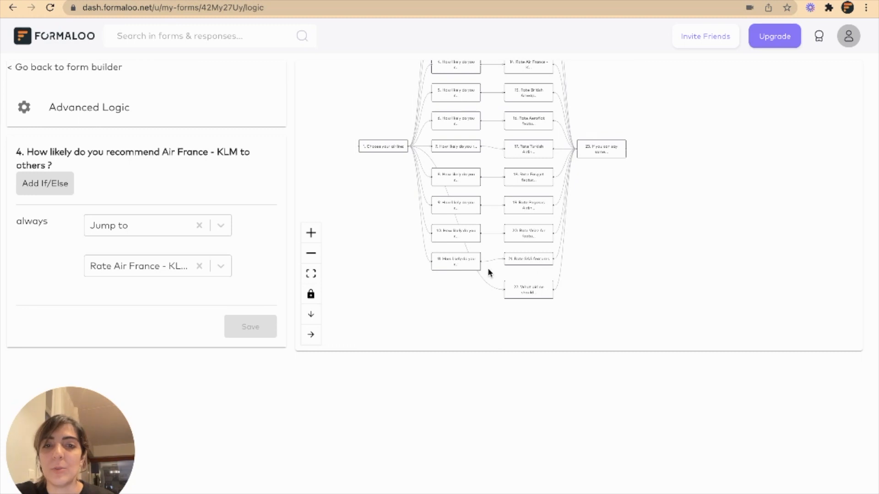
{"action": "mouse_move", "coordinate": [562, 208]}
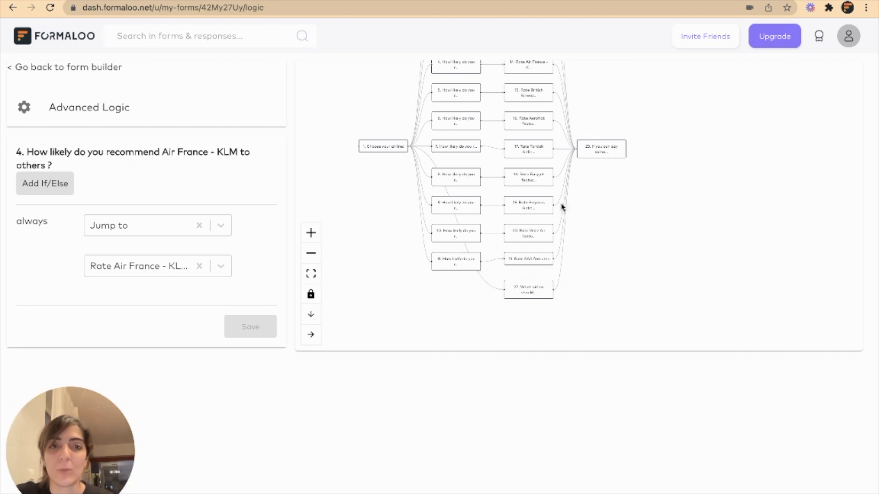
{"action": "mouse_move", "coordinate": [597, 142]}
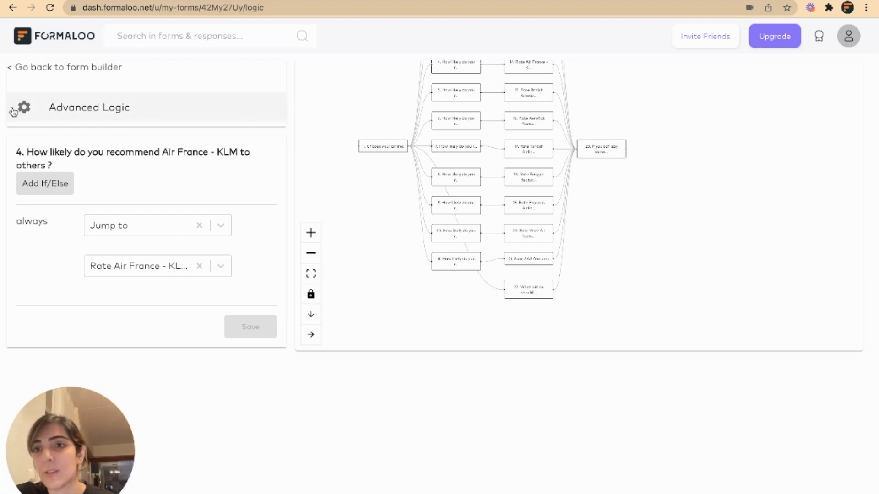
Scroll through all form conditions and highlight the Choose your airline question title.
{"action": "left_click", "coordinate": [24, 107]}
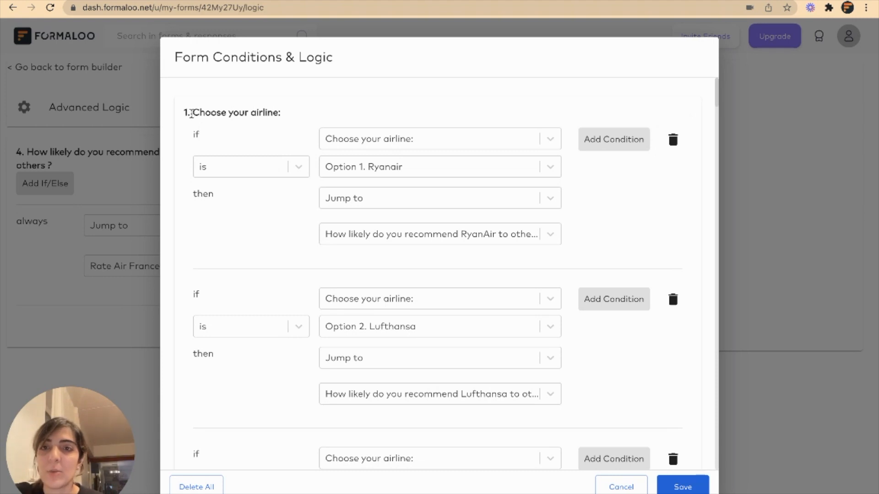
{"action": "scroll", "scroll_direction": "down", "scroll_amount": 3}
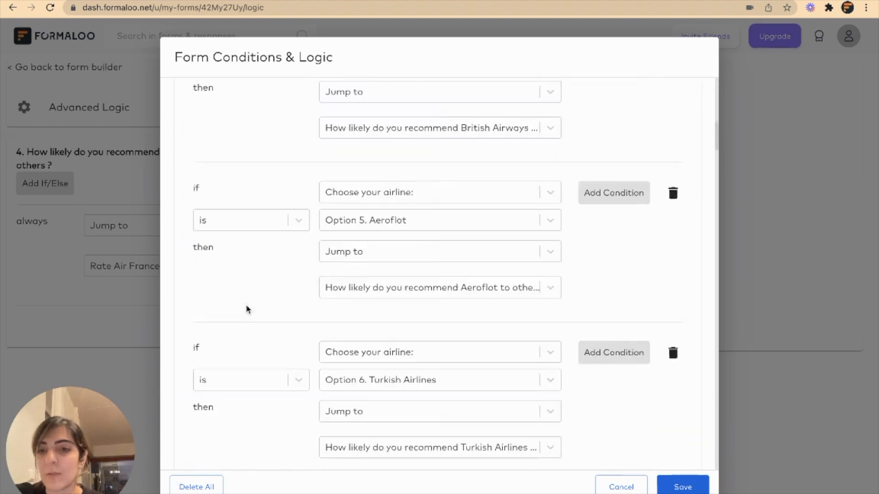
{"action": "scroll", "scroll_direction": "up", "scroll_amount": 3}
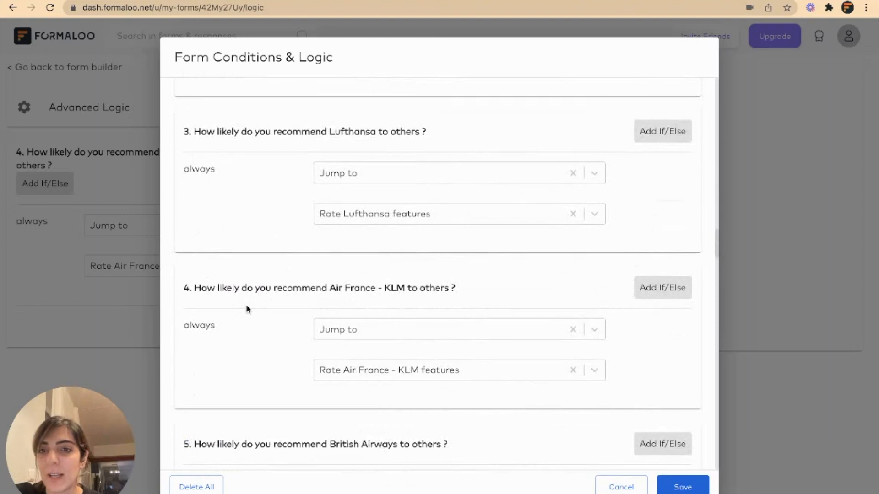
{"action": "scroll", "scroll_direction": "down", "scroll_amount": 3}
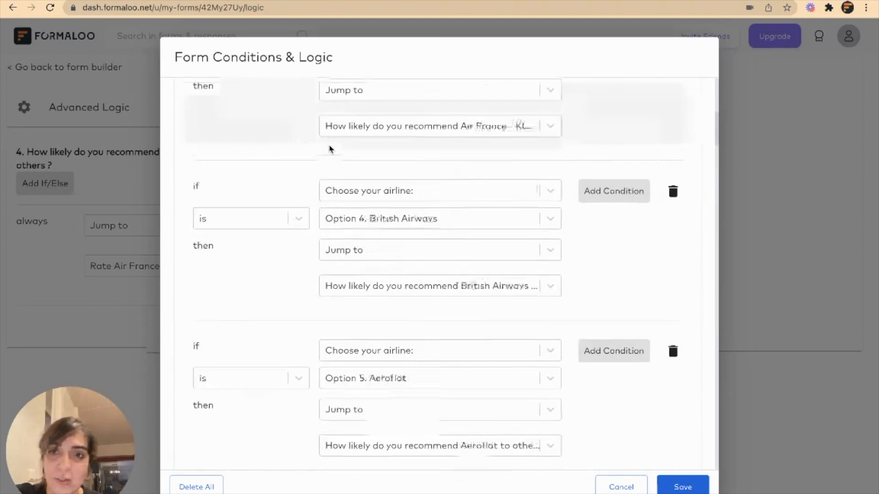
{"action": "scroll", "scroll_direction": "up", "scroll_amount": 3}
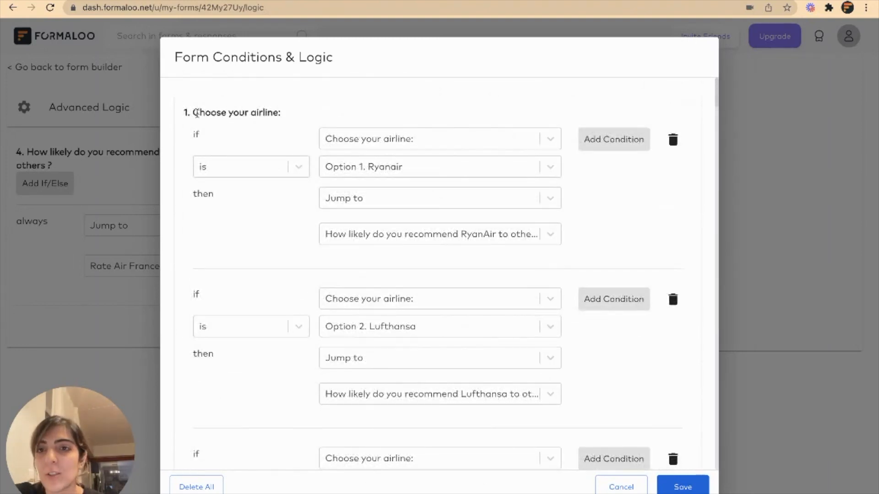
{"action": "double_click", "coordinate": [236, 113]}
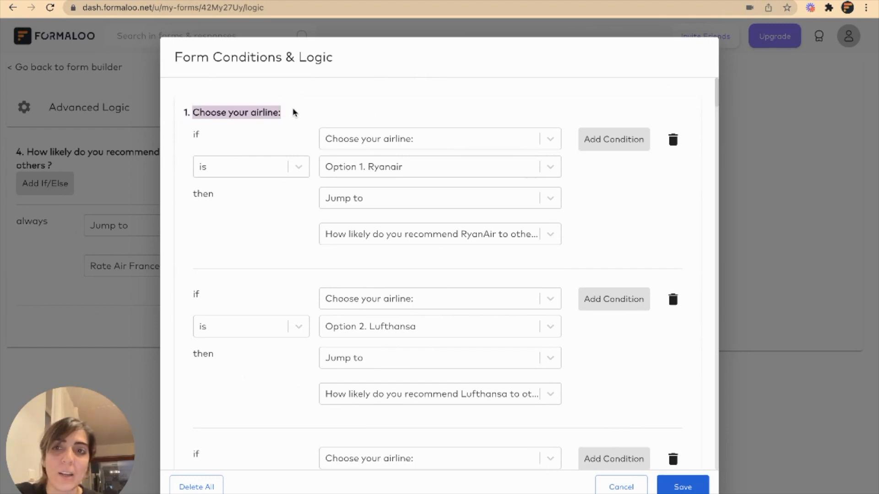
{"action": "scroll", "scroll_direction": "up", "scroll_amount": 3}
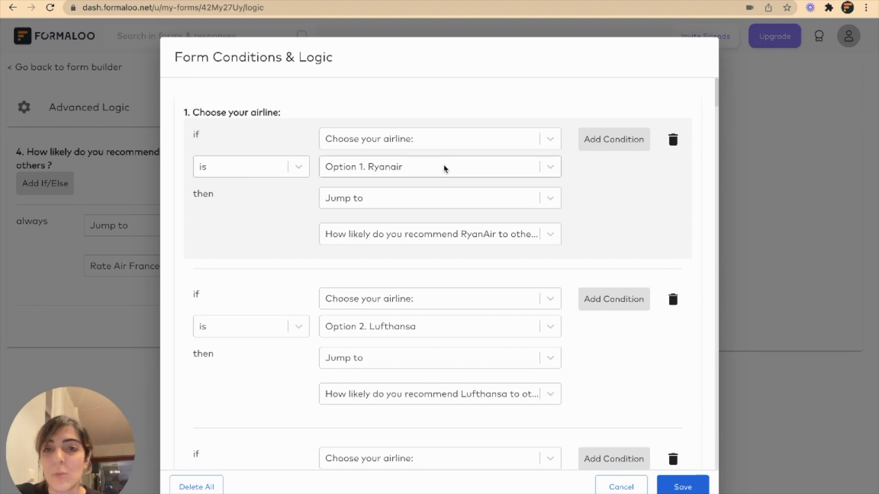
{"action": "mouse_move", "coordinate": [453, 253]}
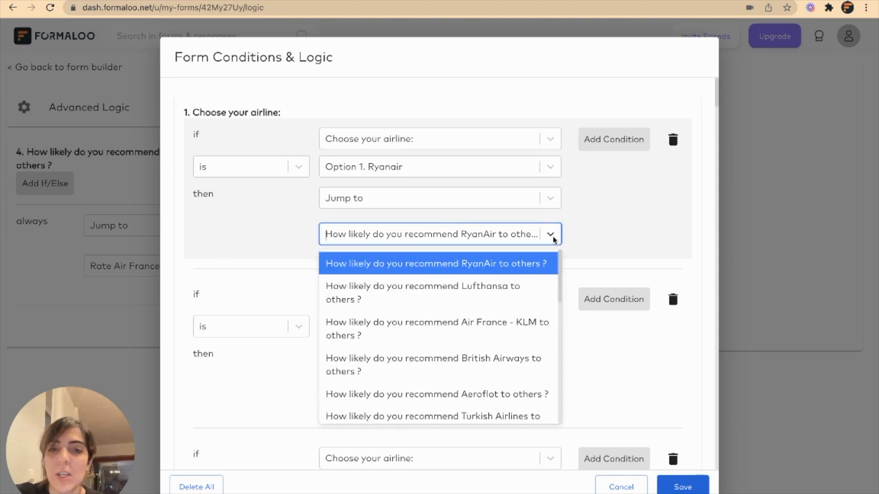
Add a 'Choose your airline is not' condition to the Ryanair rule, then review the remaining rules.
{"action": "scroll", "scroll_direction": "down", "scroll_amount": 3}
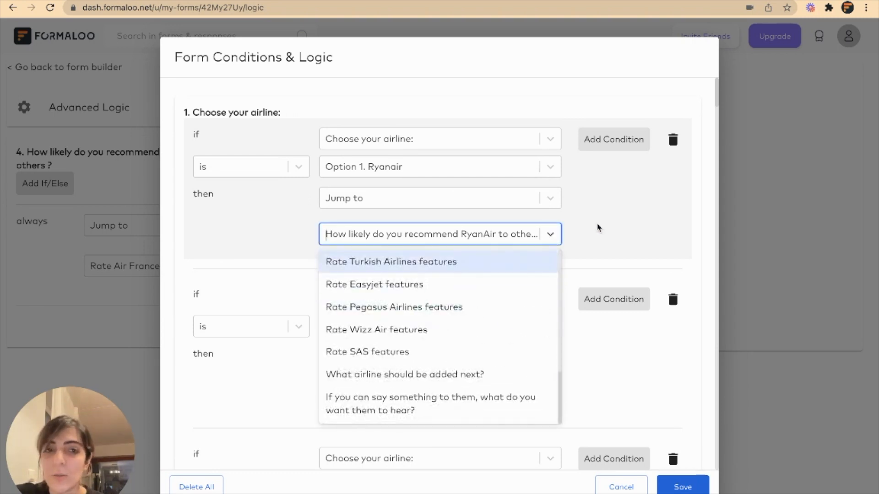
{"action": "left_click", "coordinate": [613, 139]}
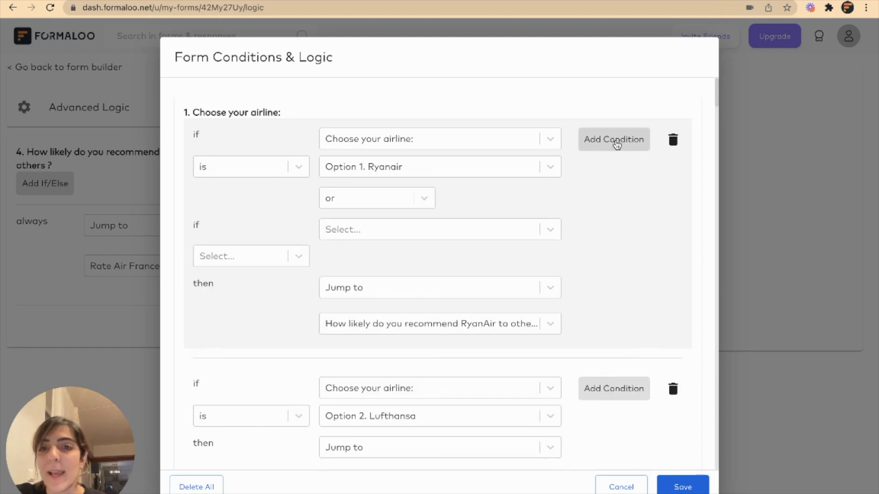
{"action": "mouse_move", "coordinate": [266, 232]}
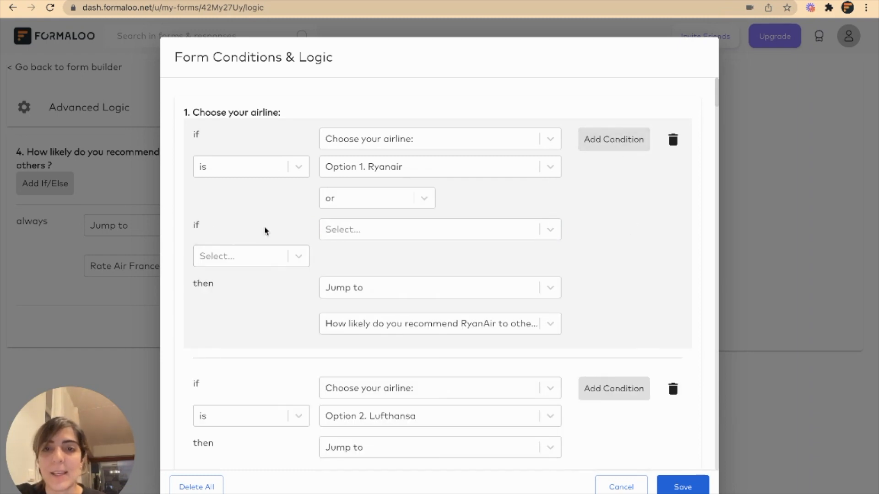
{"action": "left_click", "coordinate": [440, 229]}
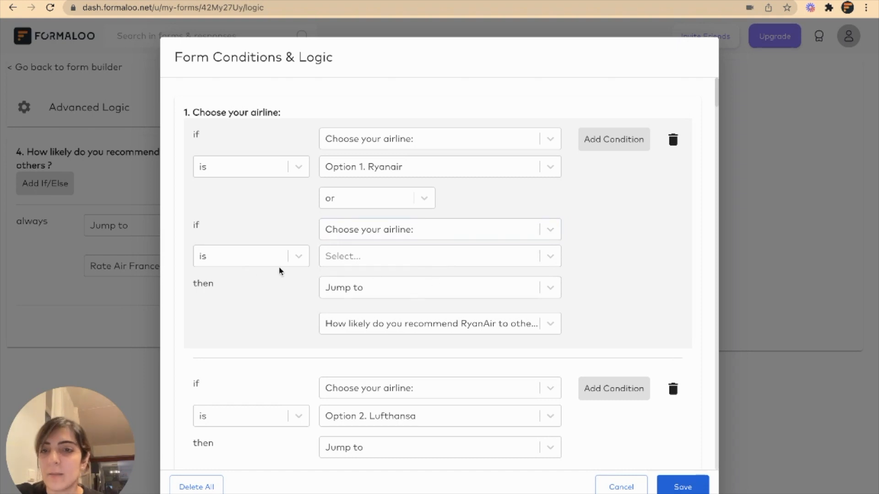
{"action": "left_click", "coordinate": [250, 256]}
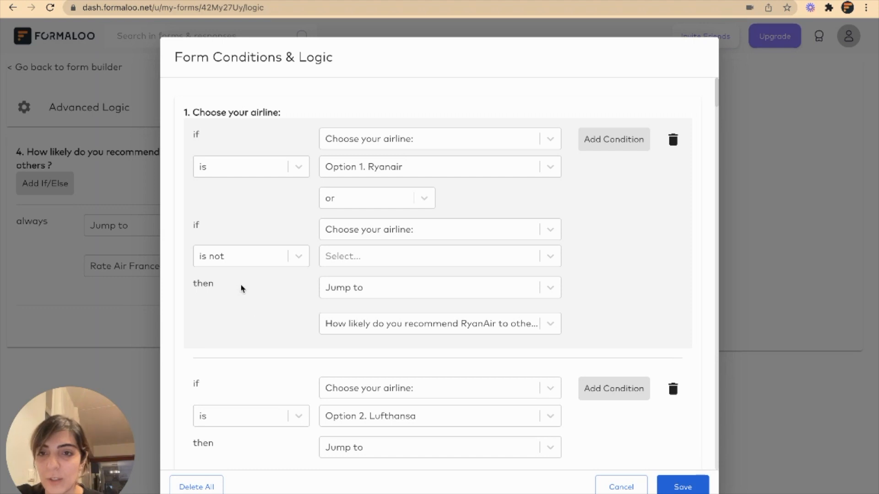
{"action": "mouse_move", "coordinate": [641, 194]}
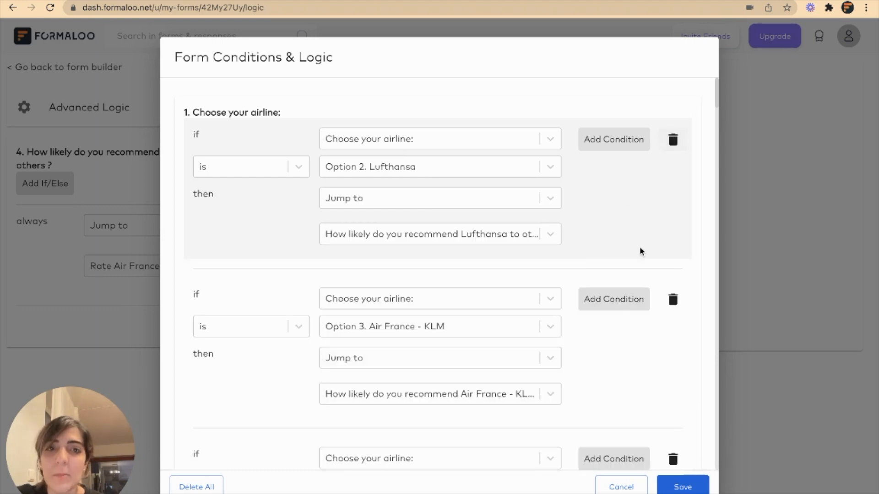
{"action": "scroll", "scroll_direction": "down", "scroll_amount": 3}
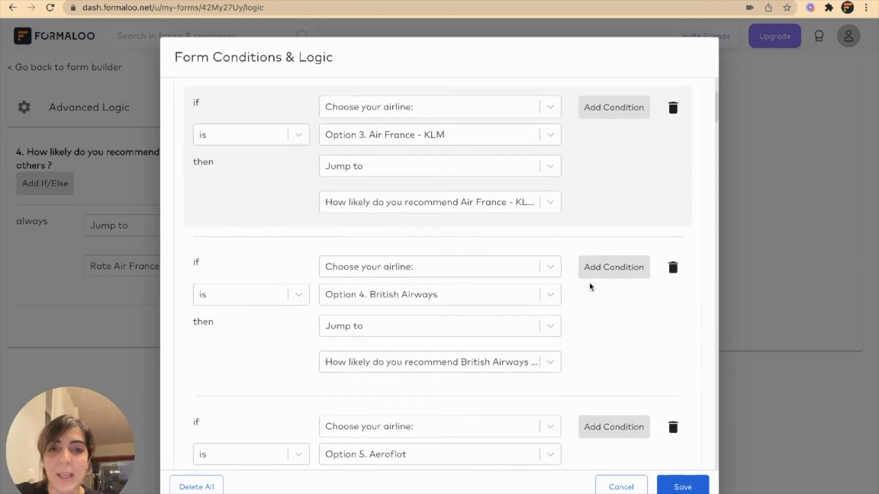
{"action": "scroll", "scroll_direction": "up", "scroll_amount": 3}
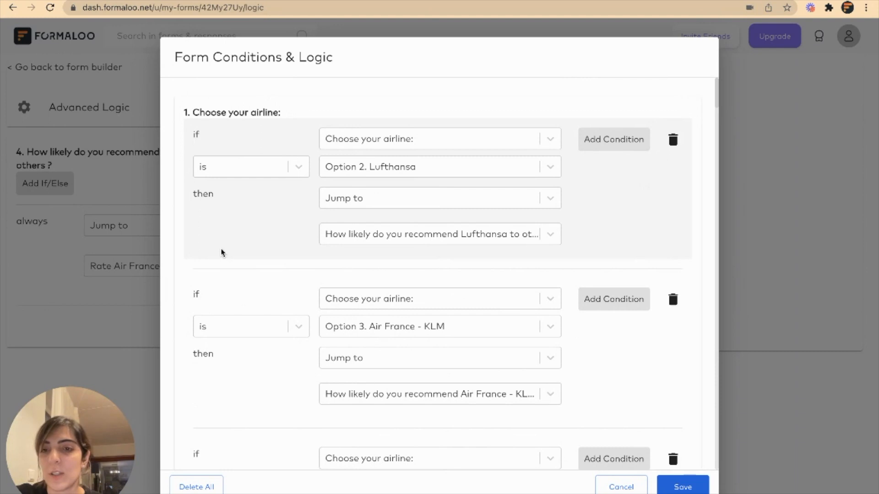
{"action": "scroll", "scroll_direction": "down", "scroll_amount": 3}
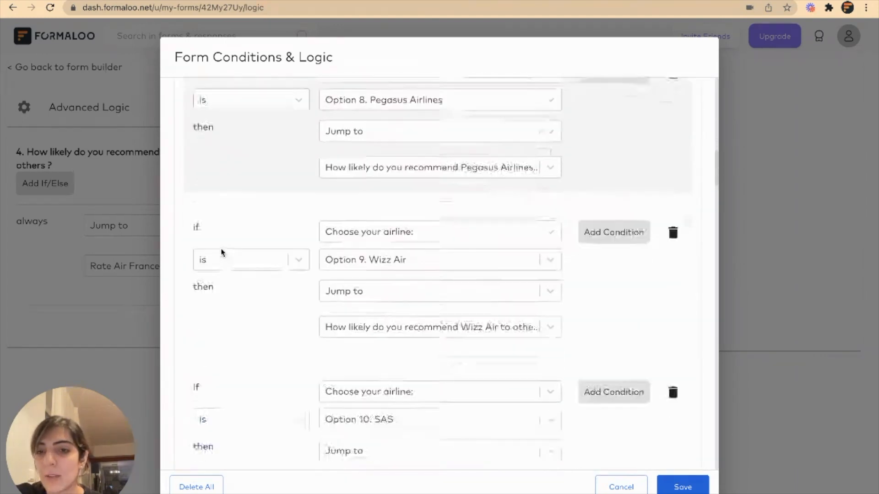
Add, then discard, a conditional rule on the RyanAir recommendation question and scroll down the list.
{"action": "scroll", "scroll_direction": "up", "scroll_amount": 3}
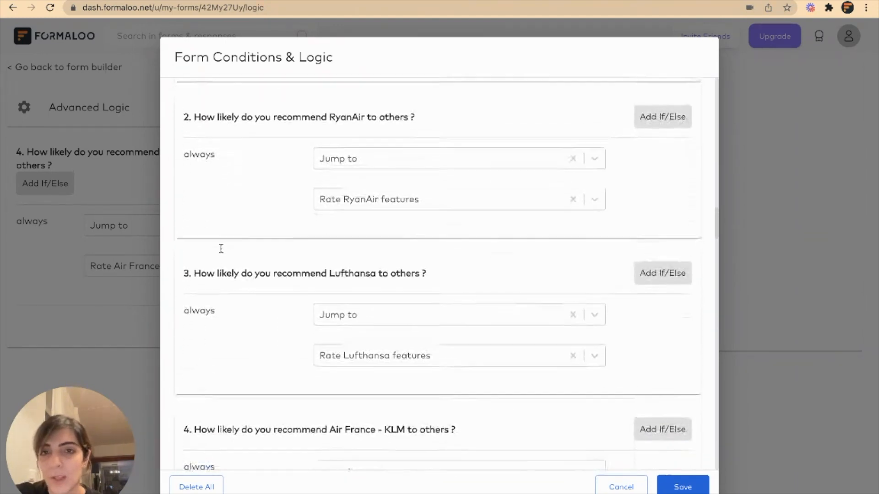
{"action": "scroll", "scroll_direction": "up", "scroll_amount": 3}
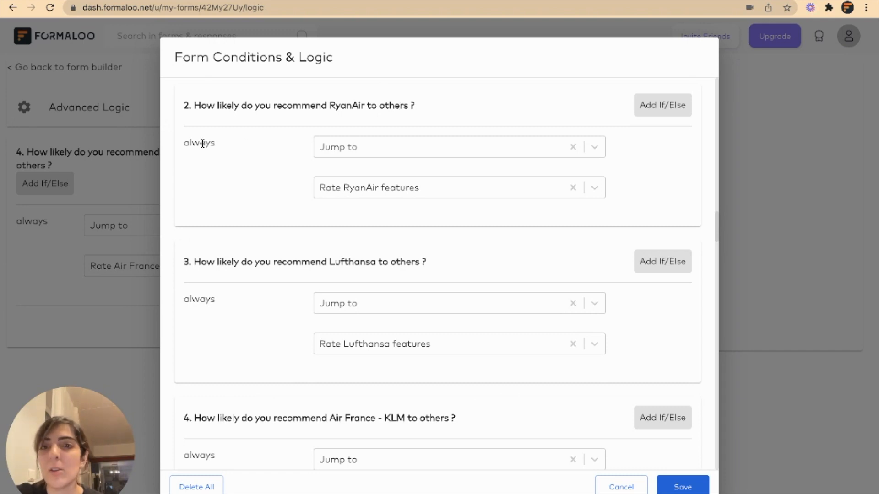
{"action": "mouse_move", "coordinate": [316, 175]}
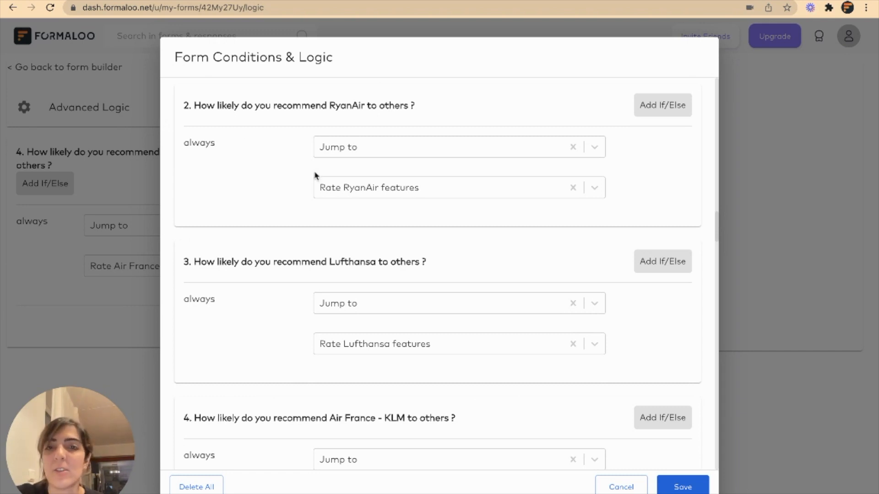
{"action": "mouse_move", "coordinate": [452, 196]}
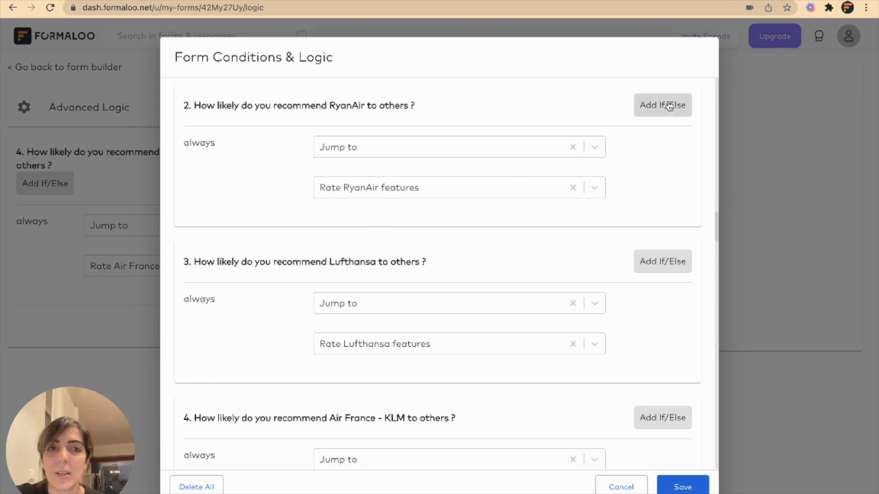
{"action": "left_click", "coordinate": [663, 105]}
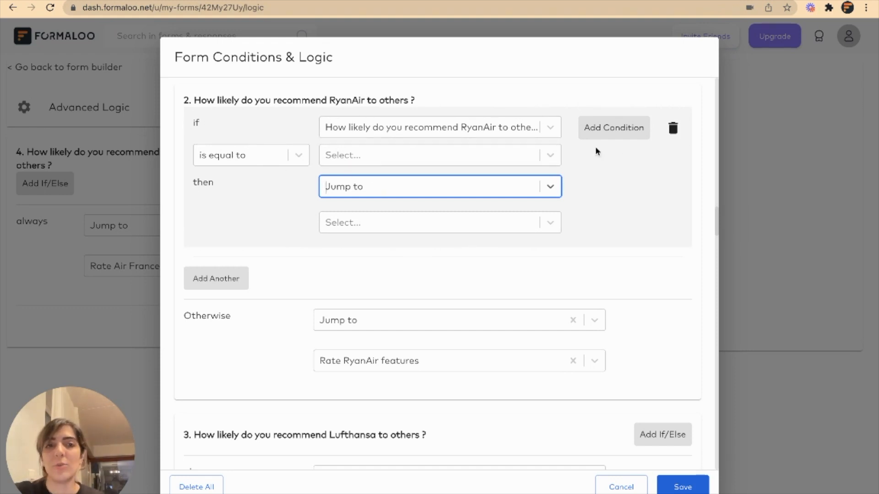
{"action": "left_click", "coordinate": [673, 128]}
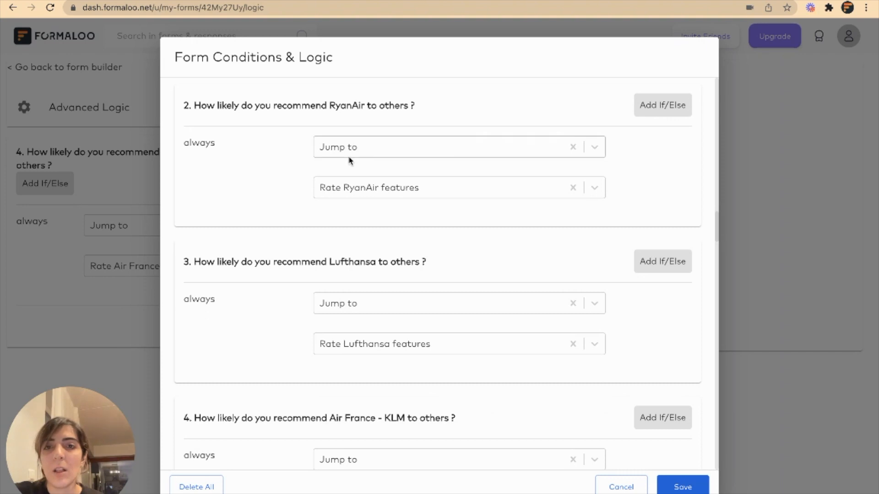
{"action": "mouse_move", "coordinate": [385, 203]}
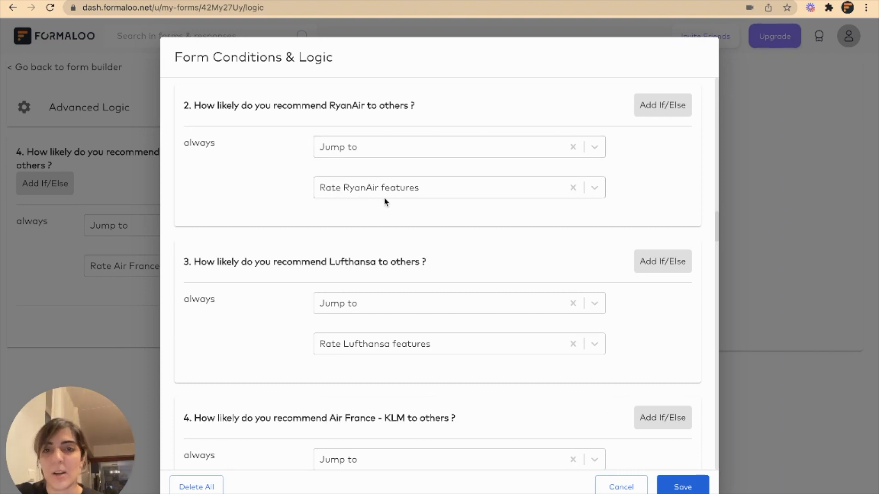
{"action": "mouse_move", "coordinate": [307, 118]}
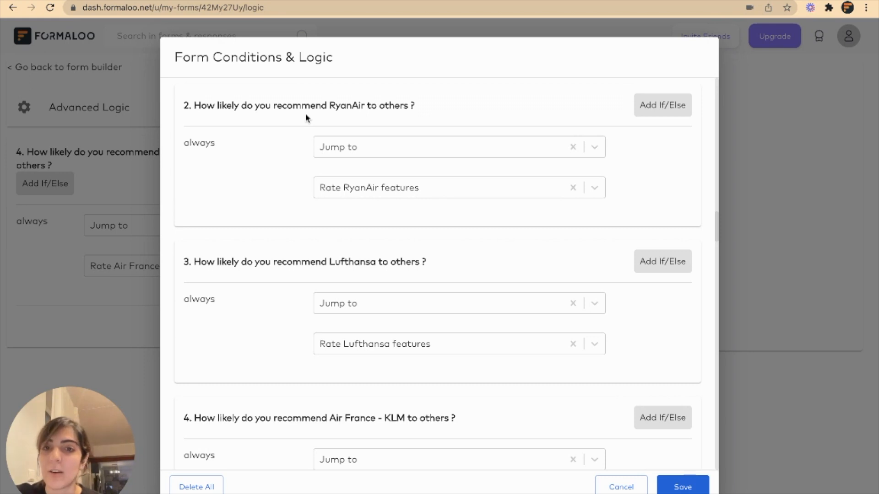
{"action": "mouse_move", "coordinate": [398, 357]}
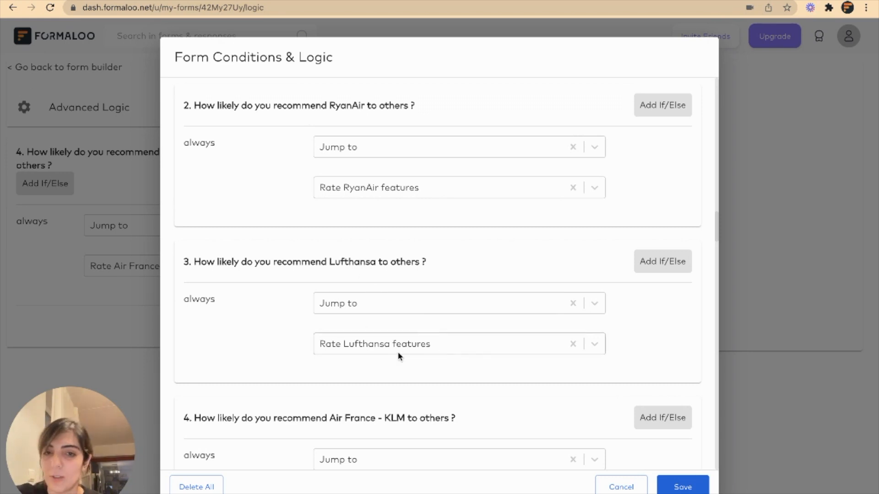
{"action": "scroll", "scroll_direction": "down", "scroll_amount": 3}
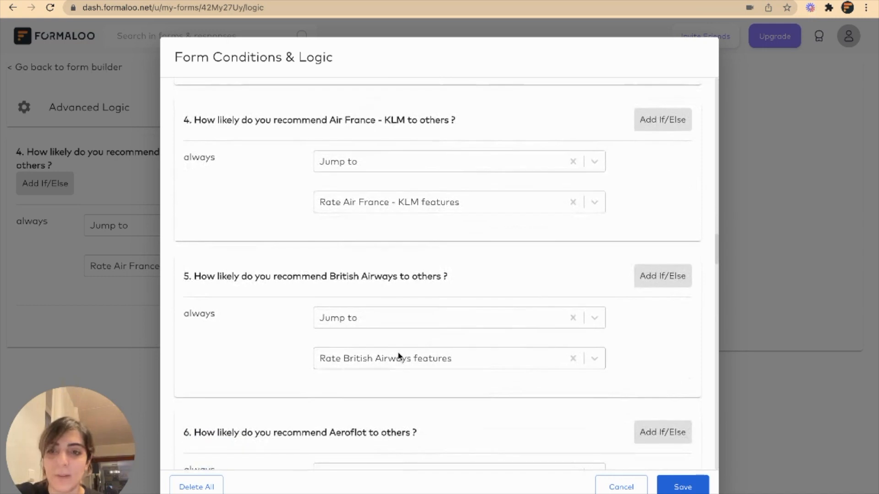
{"action": "scroll", "scroll_direction": "down", "scroll_amount": 3}
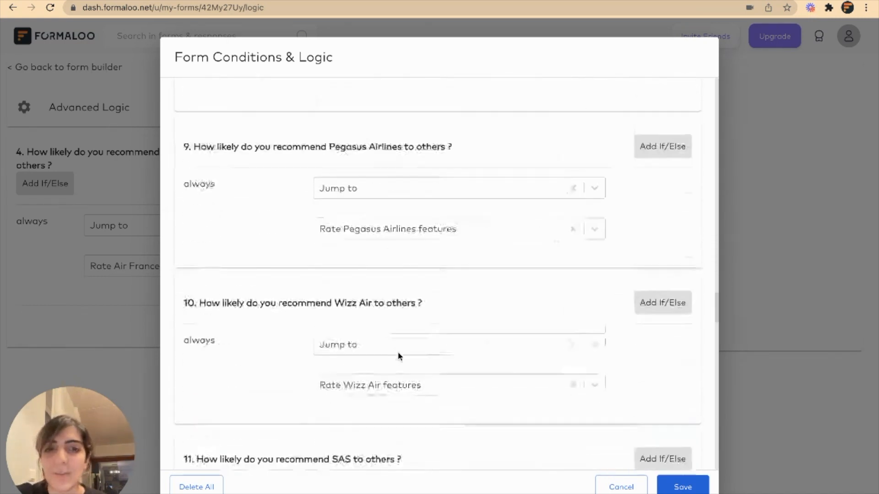
{"action": "scroll", "scroll_direction": "down", "scroll_amount": 3}
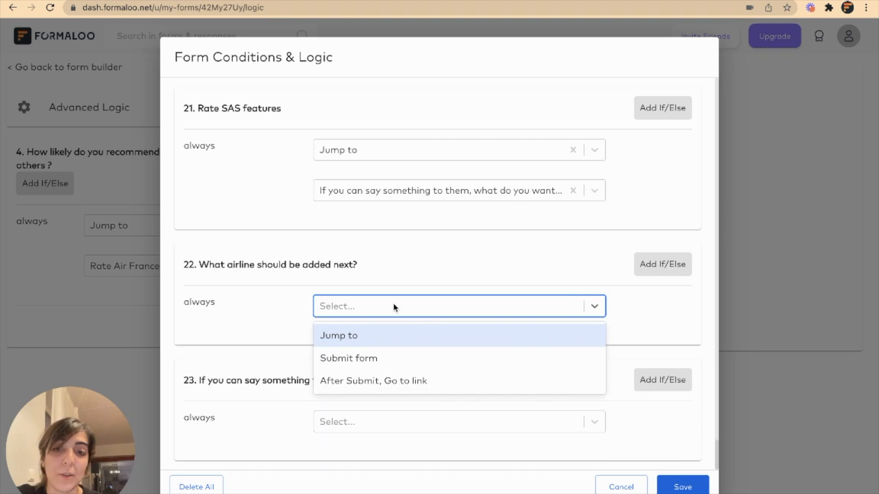
{"action": "mouse_move", "coordinate": [337, 340]}
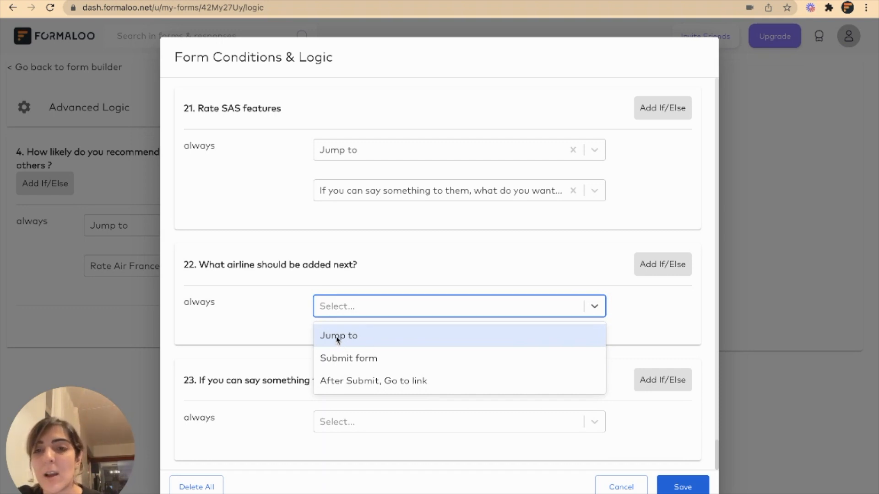
Try Jump to, Submit form and After Submit link actions on question 22, then clear it.
{"action": "left_click", "coordinate": [337, 335]}
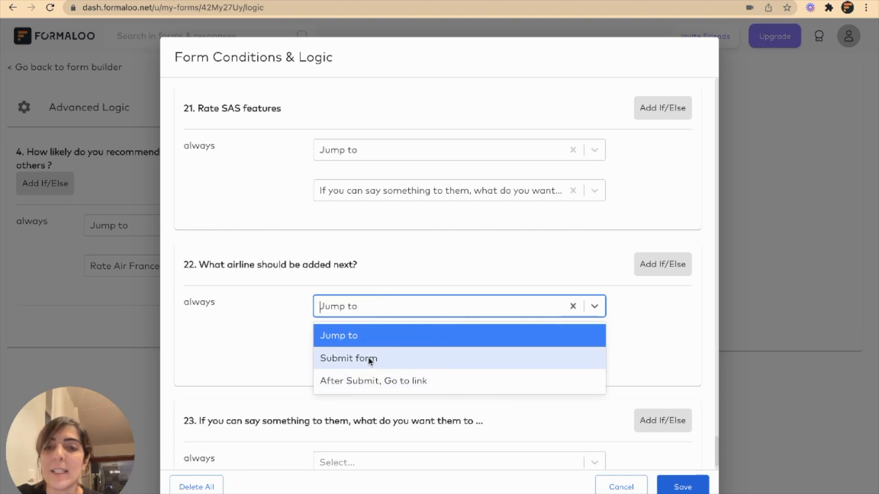
{"action": "left_click", "coordinate": [348, 358]}
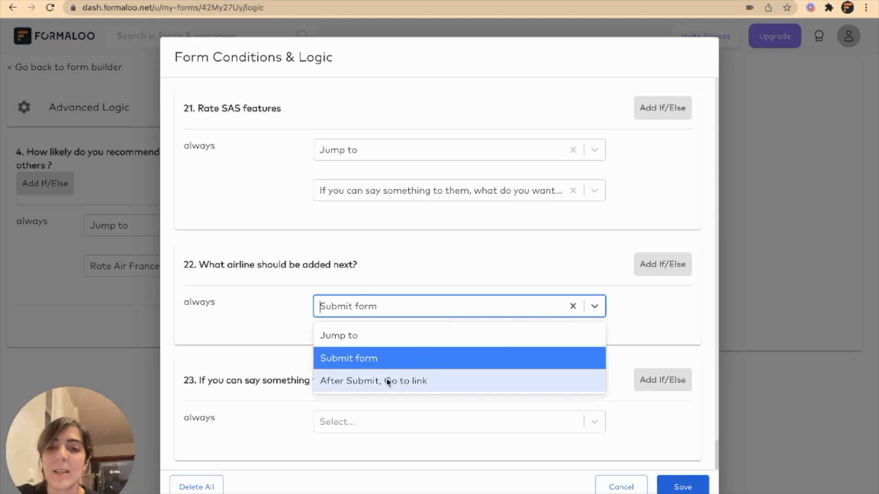
{"action": "left_click", "coordinate": [373, 380]}
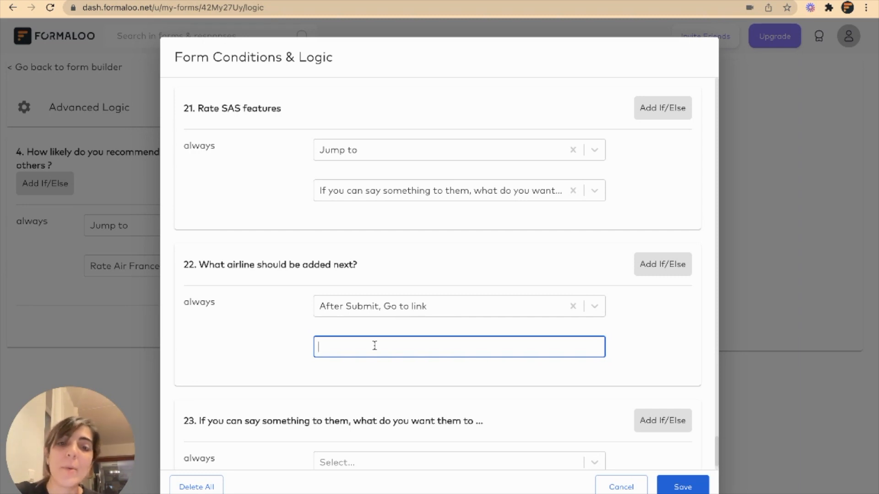
{"action": "mouse_move", "coordinate": [212, 305]}
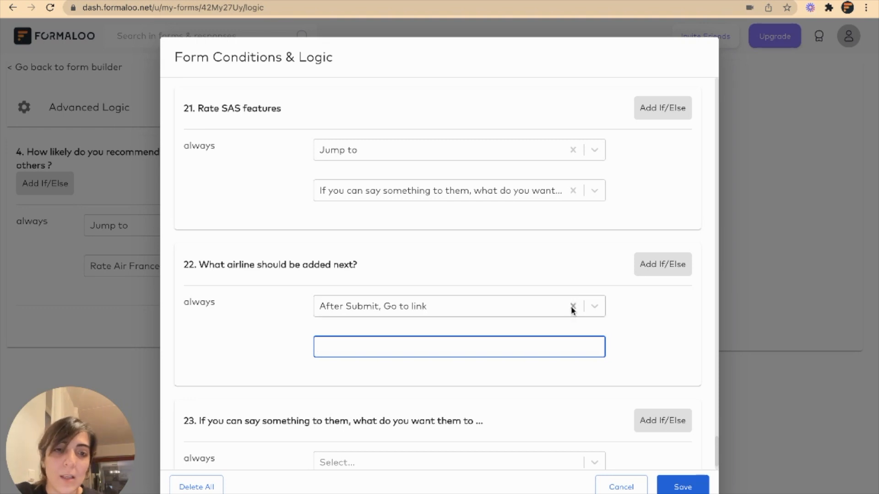
{"action": "left_click", "coordinate": [573, 307]}
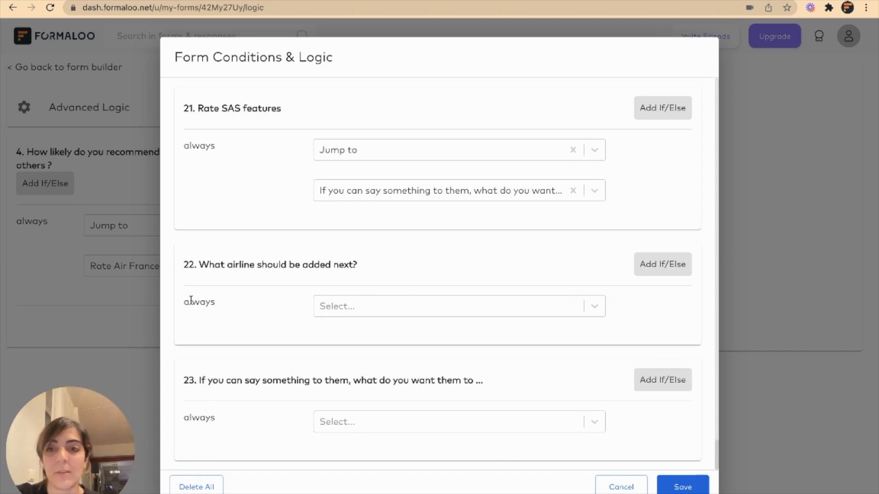
Save the form logic and open the live form.
{"action": "left_click", "coordinate": [662, 265]}
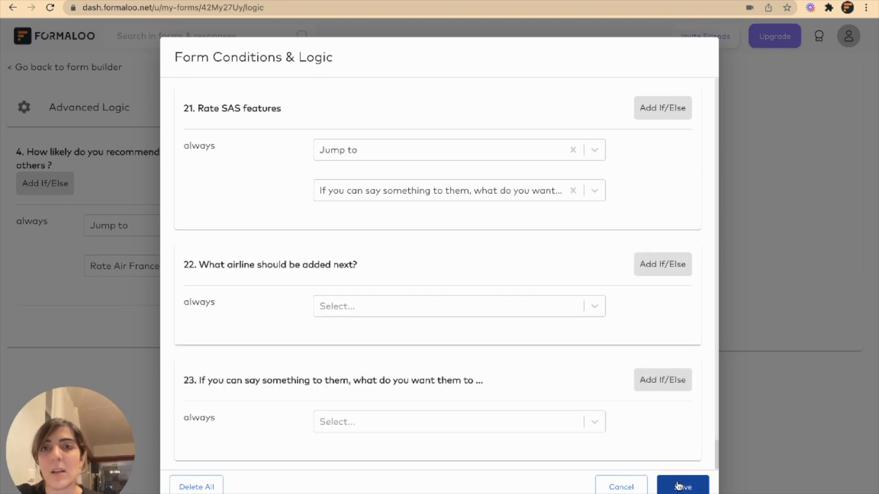
{"action": "left_click", "coordinate": [682, 486]}
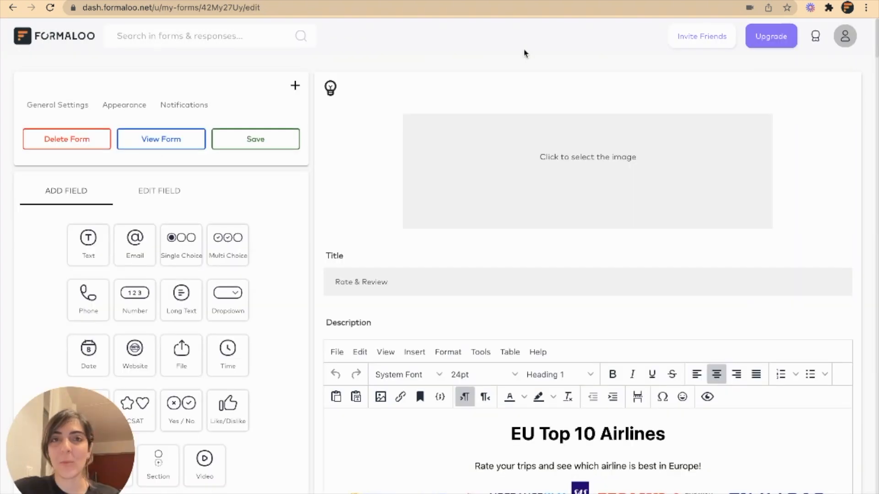
{"action": "mouse_move", "coordinate": [93, 142]}
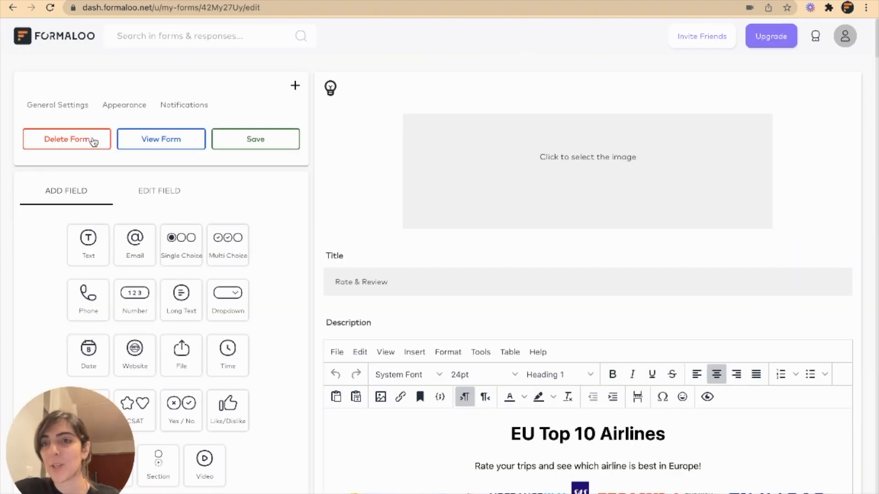
{"action": "left_click", "coordinate": [161, 139]}
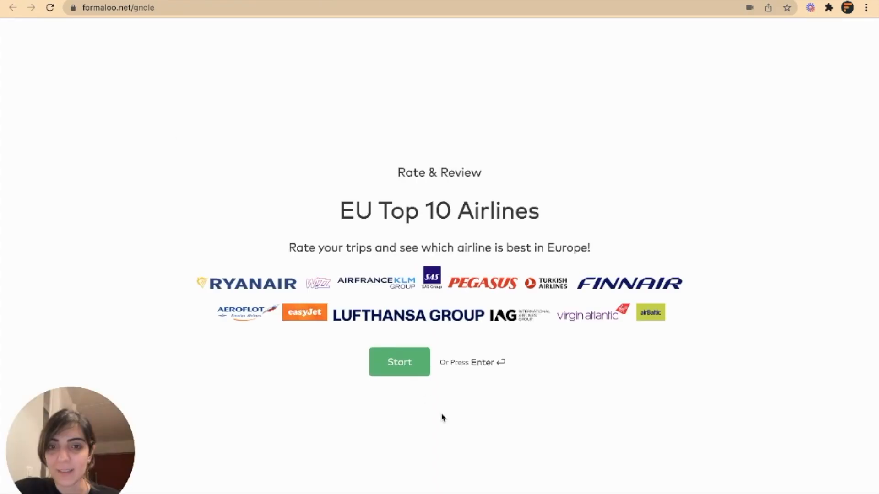
On the live form, choose Lufthansa and continue, then switch the airline to Ryanair.
{"action": "left_click", "coordinate": [399, 362]}
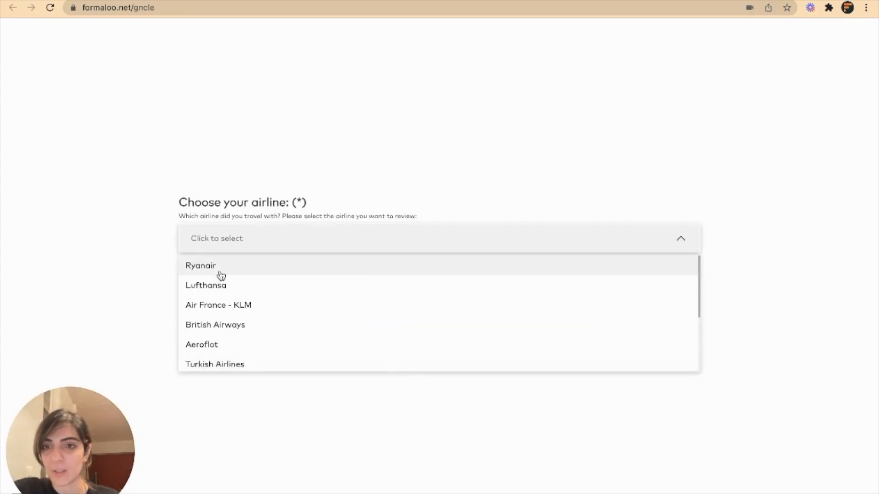
{"action": "left_click", "coordinate": [206, 285]}
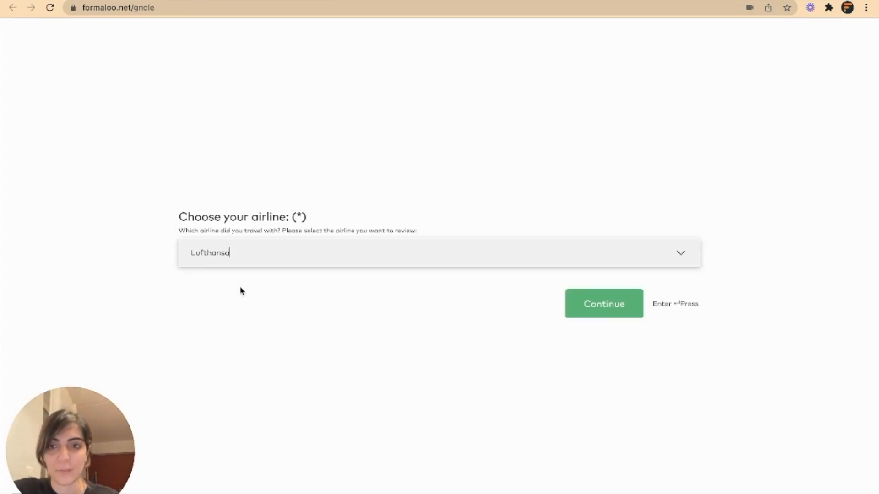
{"action": "mouse_move", "coordinate": [604, 303]}
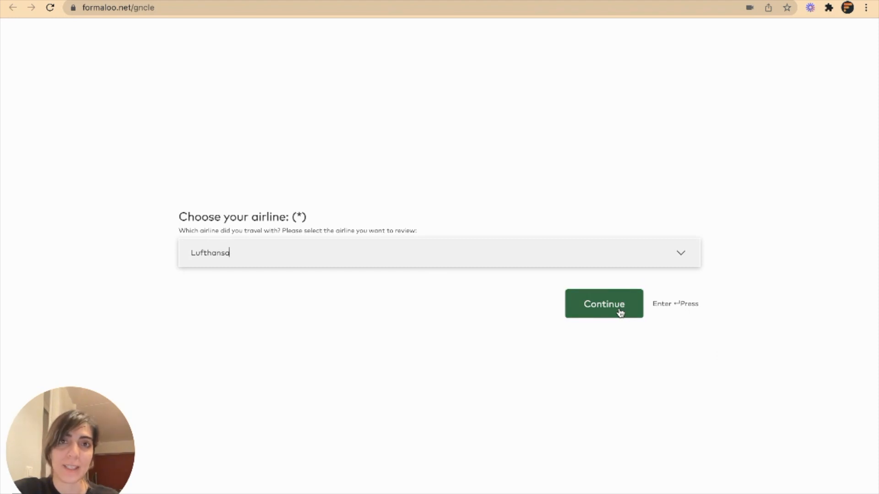
{"action": "left_click", "coordinate": [604, 304]}
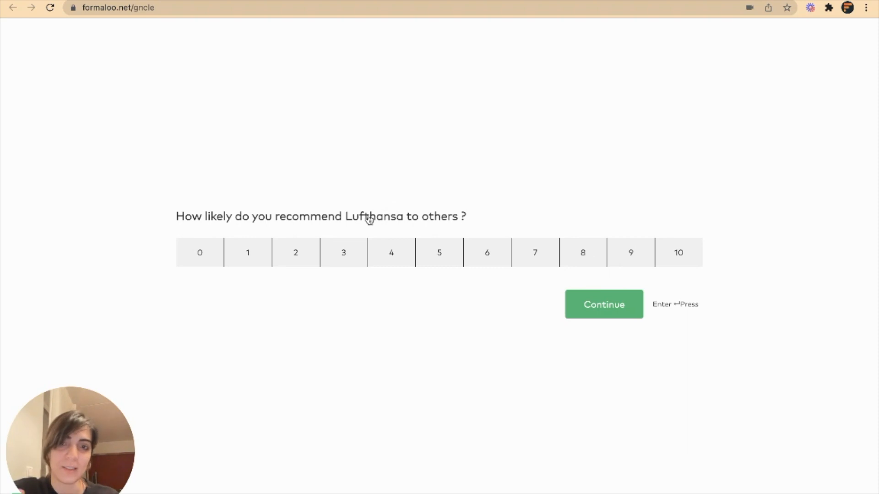
{"action": "mouse_move", "coordinate": [468, 303]}
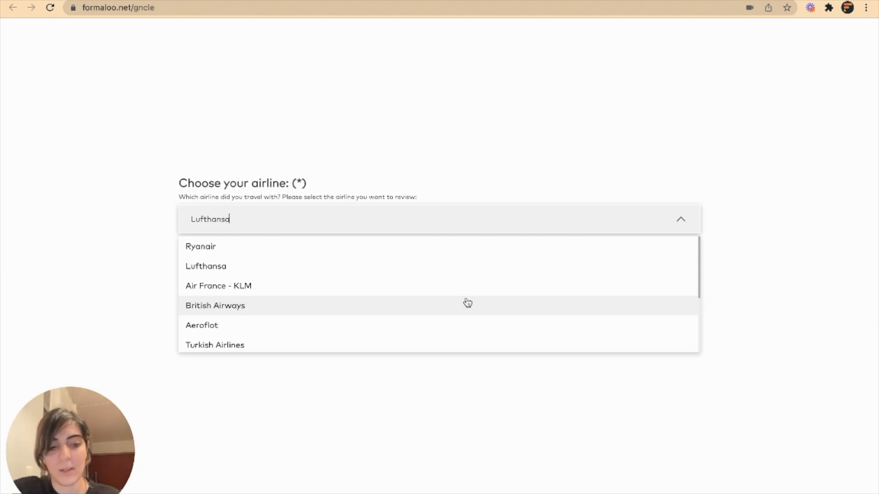
{"action": "mouse_move", "coordinate": [306, 266]}
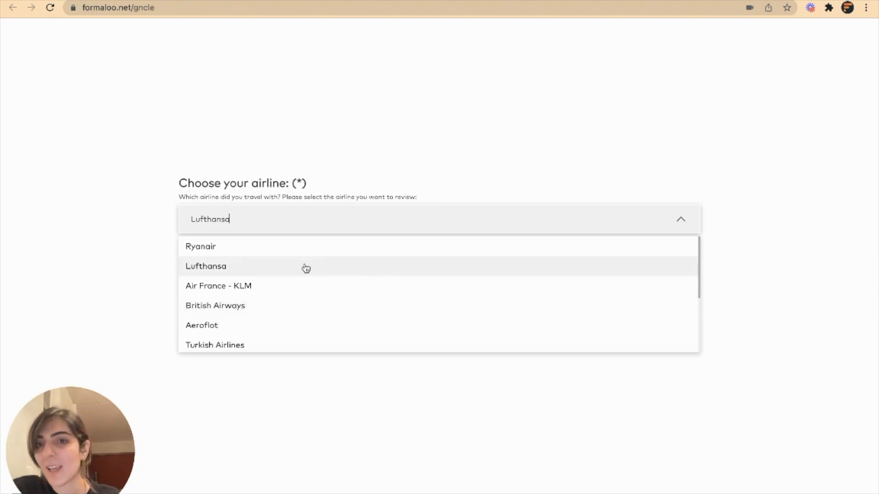
{"action": "left_click", "coordinate": [200, 246]}
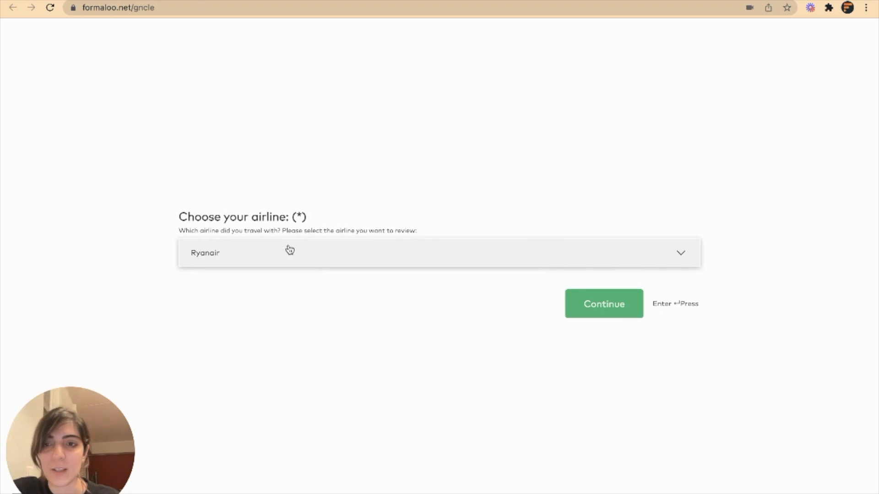
{"action": "left_click", "coordinate": [604, 303]}
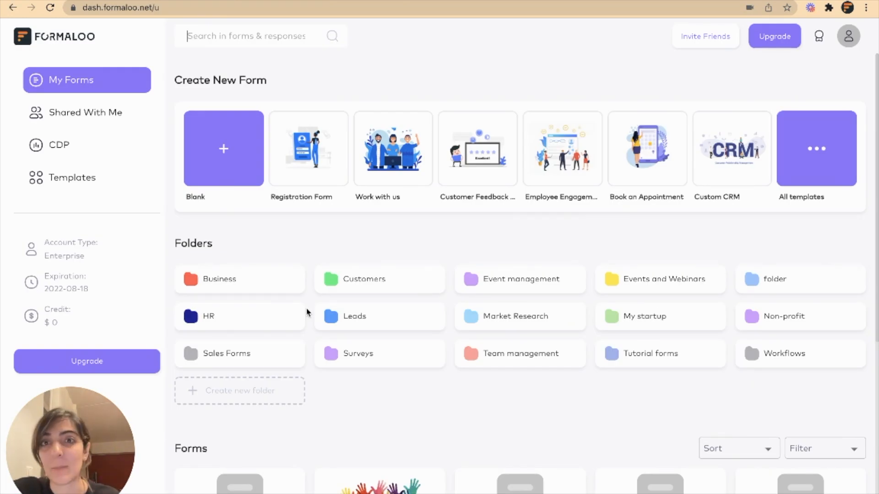
Create a blank single-step form titled 'New form'.
{"action": "left_click", "coordinate": [223, 149]}
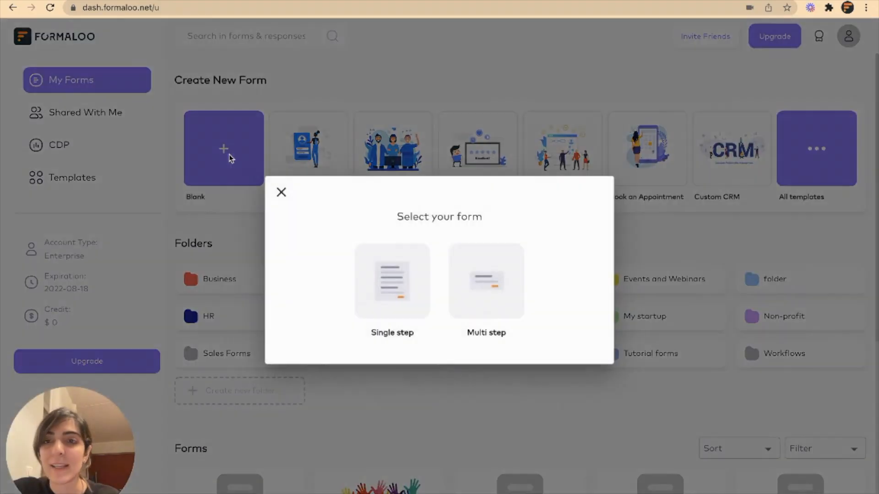
{"action": "left_click", "coordinate": [392, 281]}
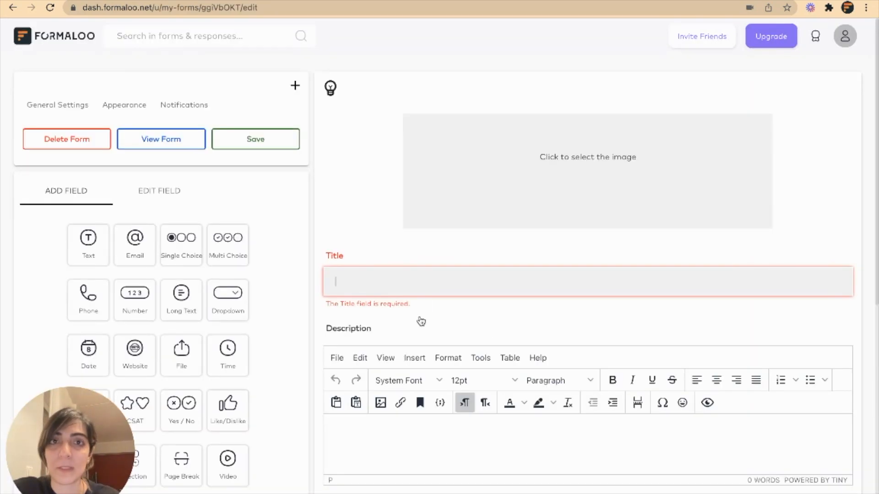
{"action": "mouse_move", "coordinate": [518, 275]}
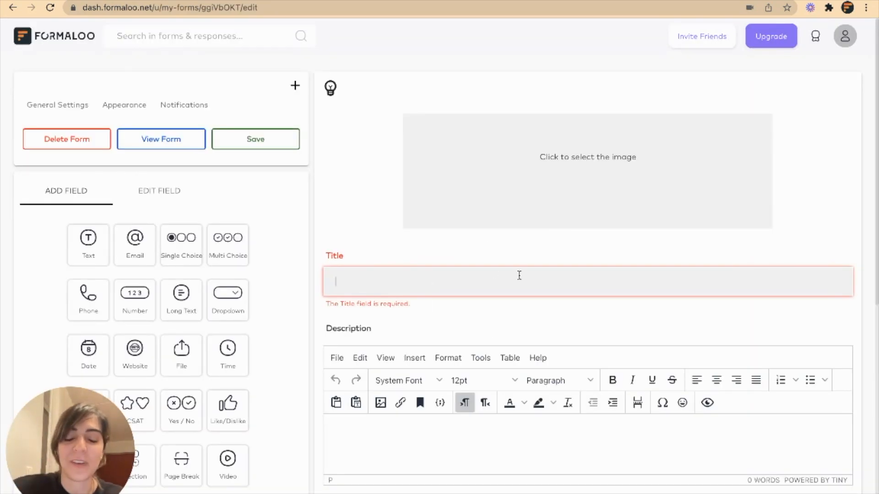
{"action": "type", "text": "New"}
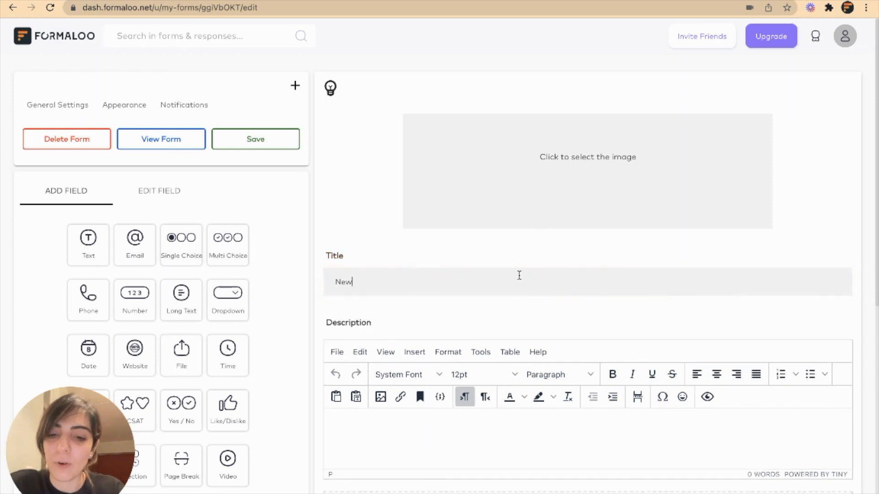
{"action": "type", "text": "form"}
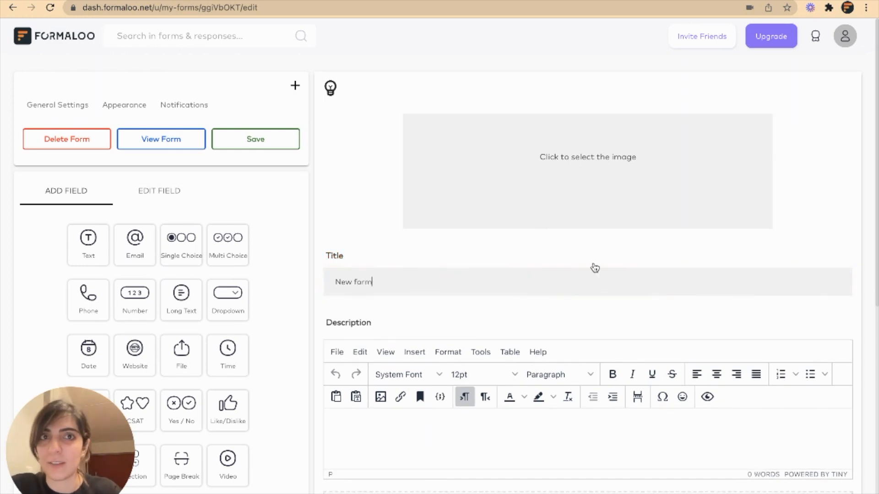
Open the form's appearance settings and scroll down to the empty field area.
{"action": "left_click", "coordinate": [124, 105]}
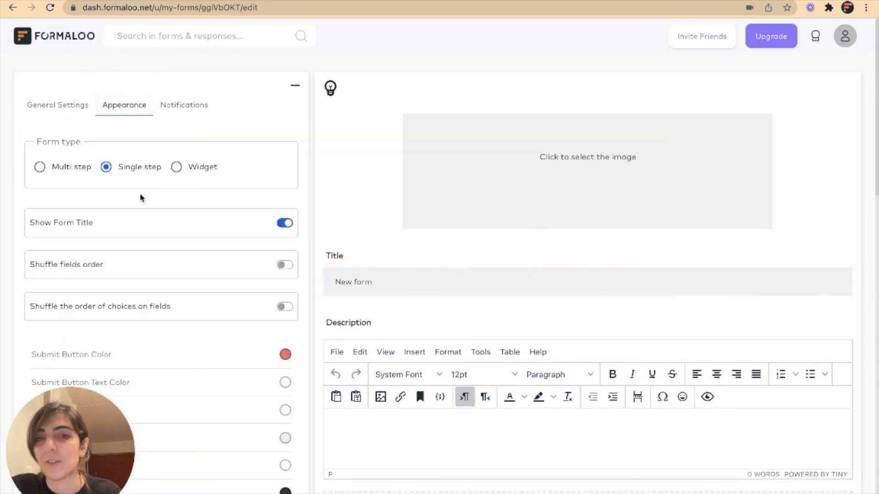
{"action": "mouse_move", "coordinate": [112, 219]}
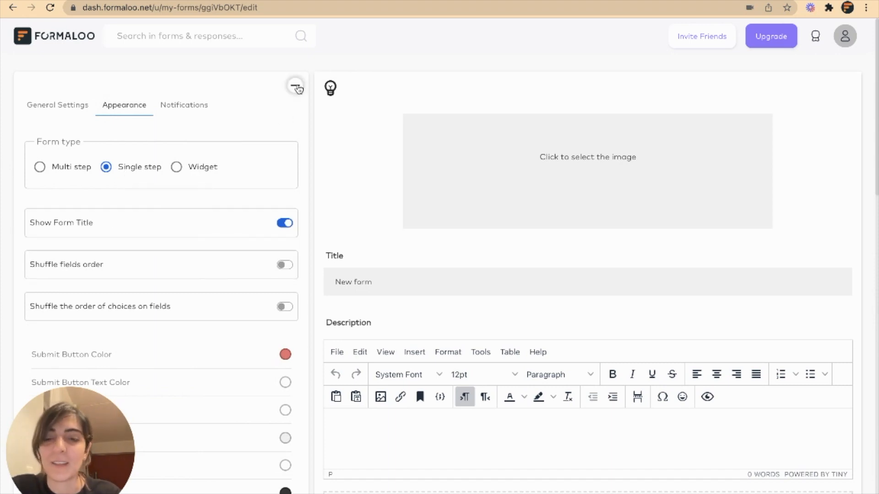
{"action": "left_click", "coordinate": [296, 88]}
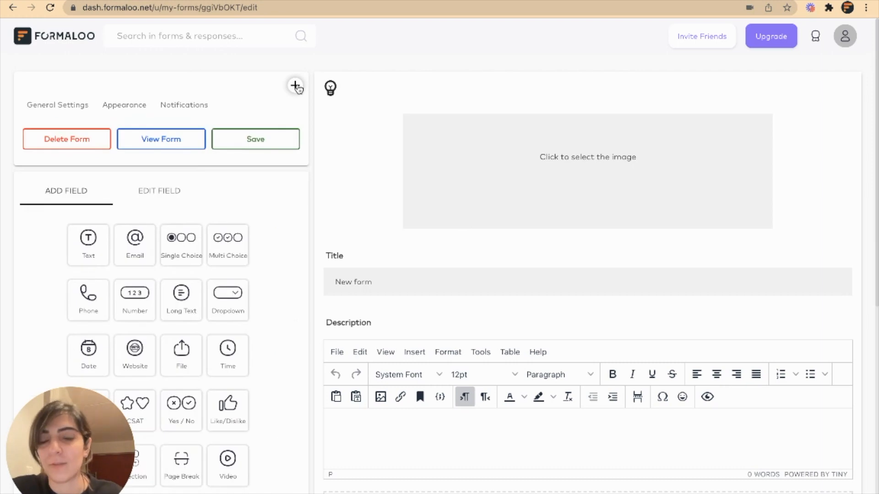
{"action": "mouse_move", "coordinate": [594, 256]}
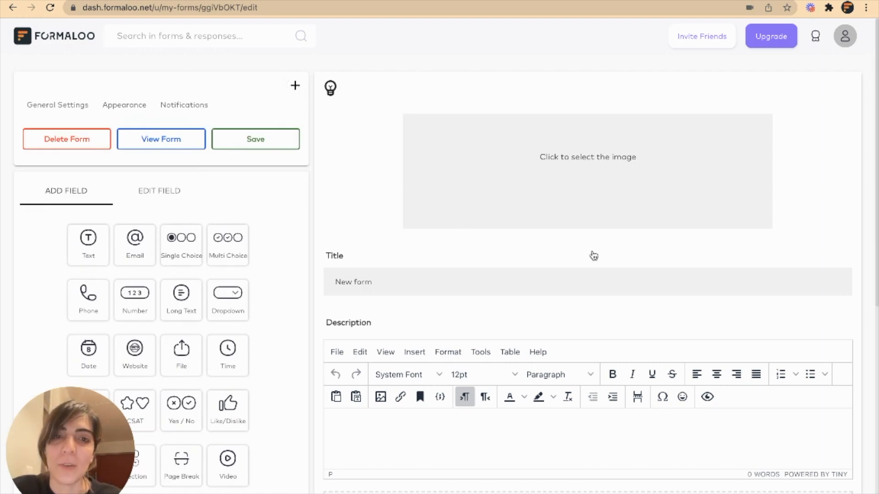
{"action": "scroll", "scroll_direction": "down", "scroll_amount": 3}
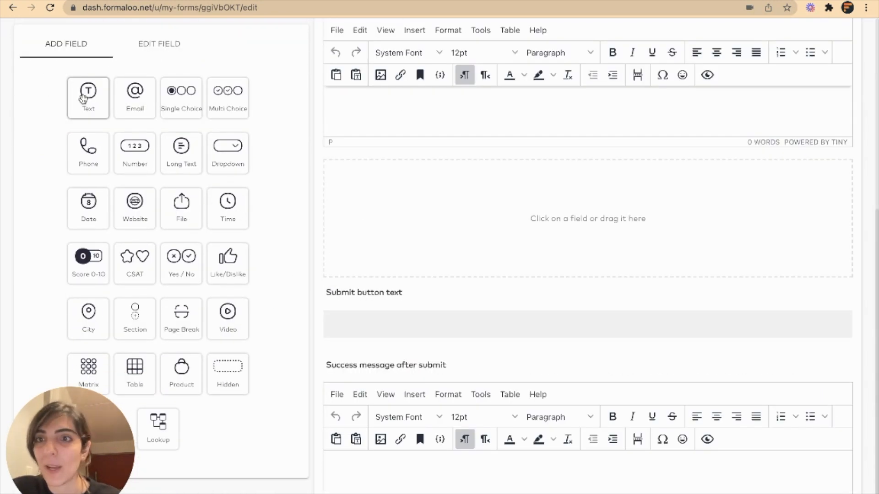
Add a text question titled 'Your name'.
{"action": "left_click", "coordinate": [88, 97]}
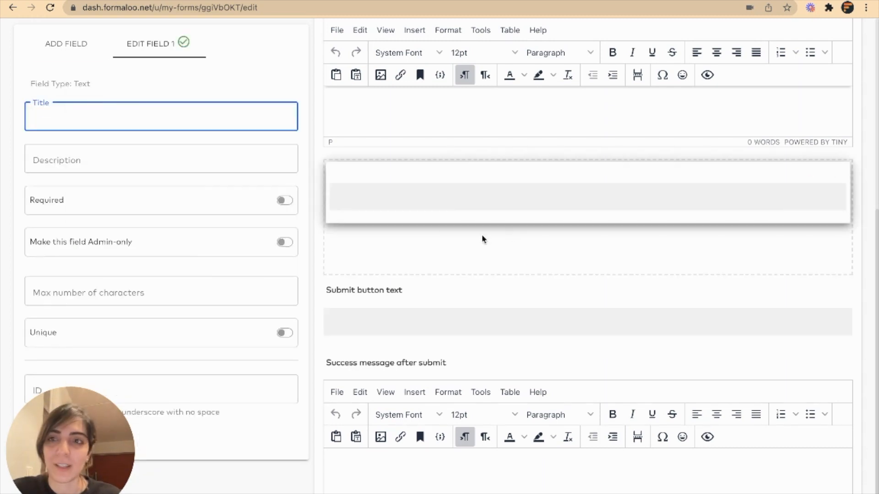
{"action": "type", "text": "Yo"}
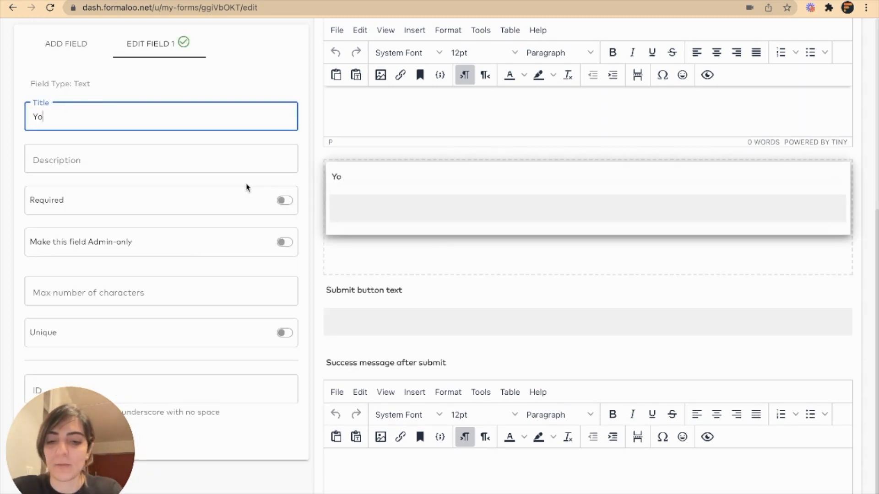
{"action": "left_click", "coordinate": [66, 44]}
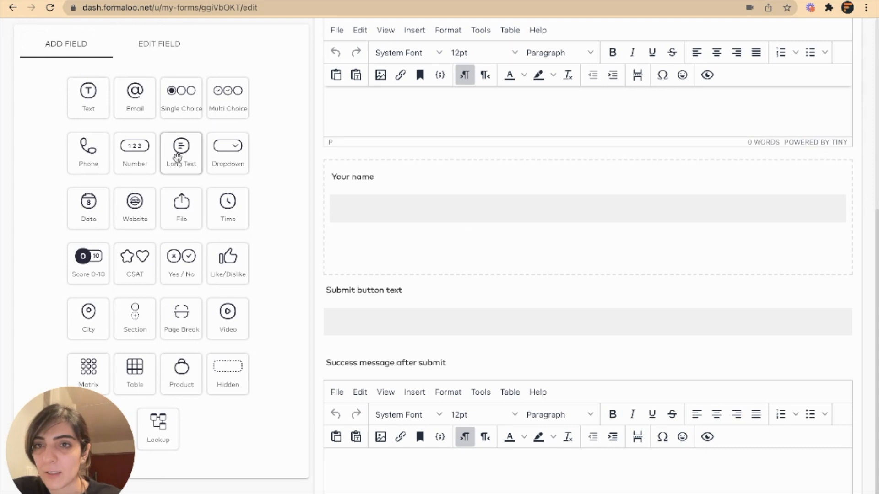
Add a 'Please choose one' single-choice question with Option 1, Option 2 and Option 3.
{"action": "left_click", "coordinate": [181, 91]}
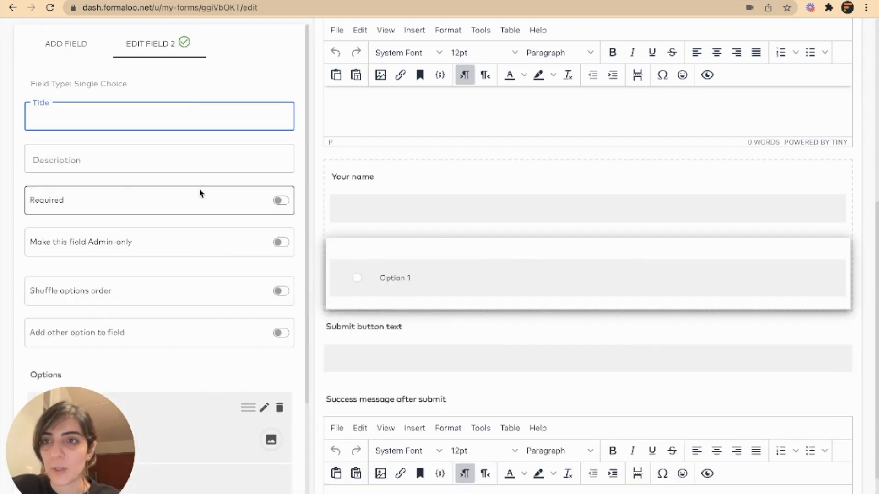
{"action": "scroll", "scroll_direction": "down", "scroll_amount": 3}
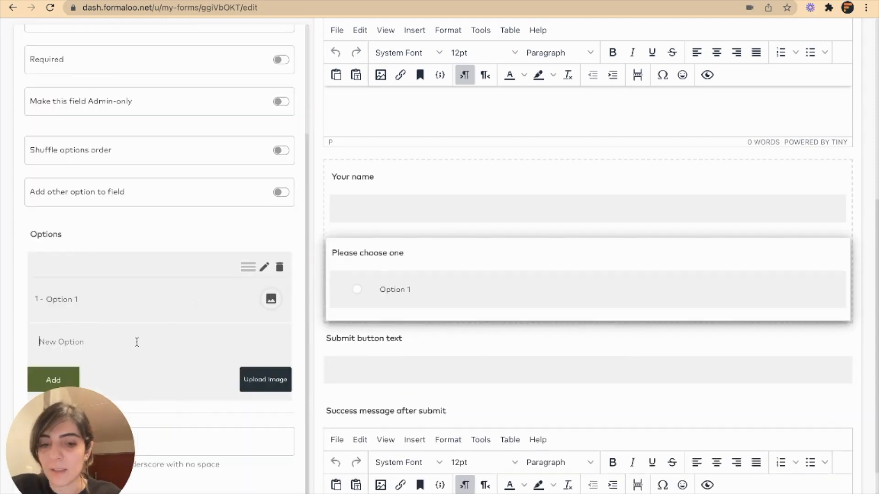
{"action": "left_click", "coordinate": [53, 379]}
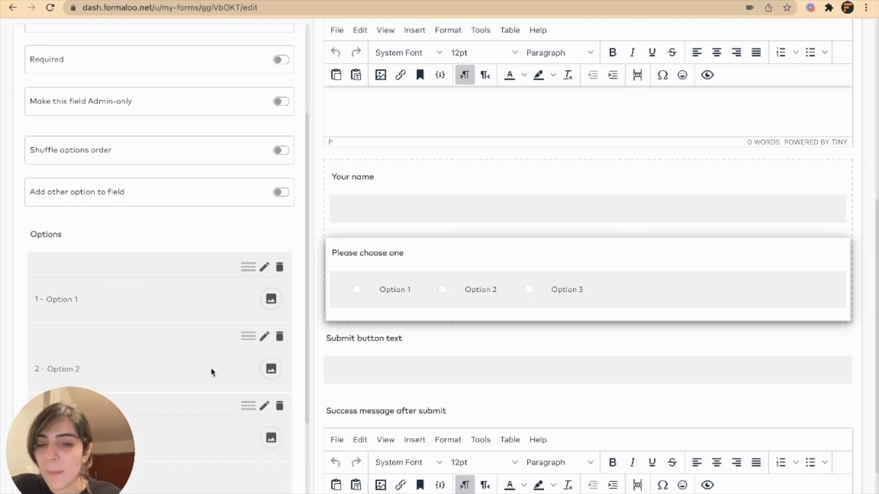
{"action": "left_click", "coordinate": [66, 44]}
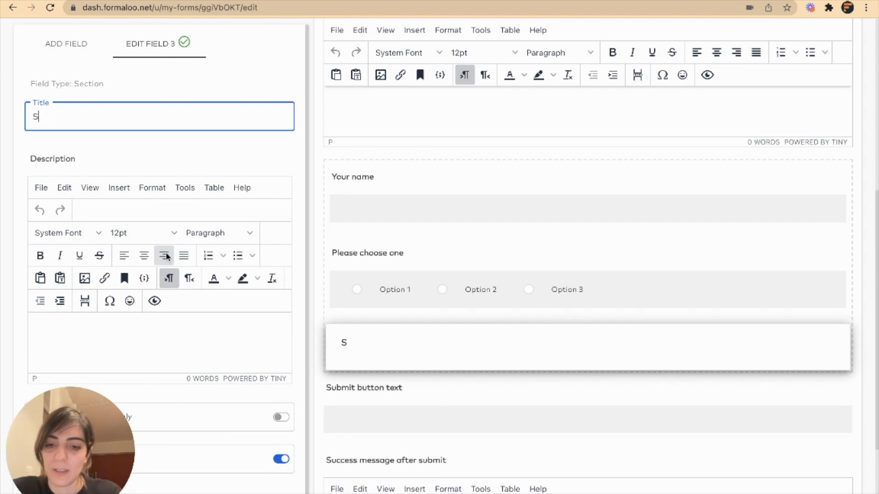
Add sections titled 'Section that should appear if user chooses option 1', 2 and 3.
{"action": "type", "text": "Section that should appear if user chooses option 1"}
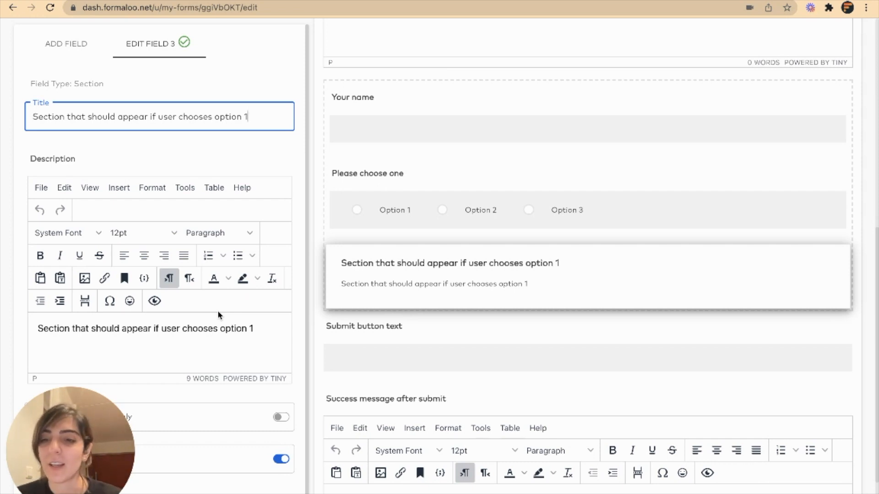
{"action": "mouse_move", "coordinate": [109, 301]}
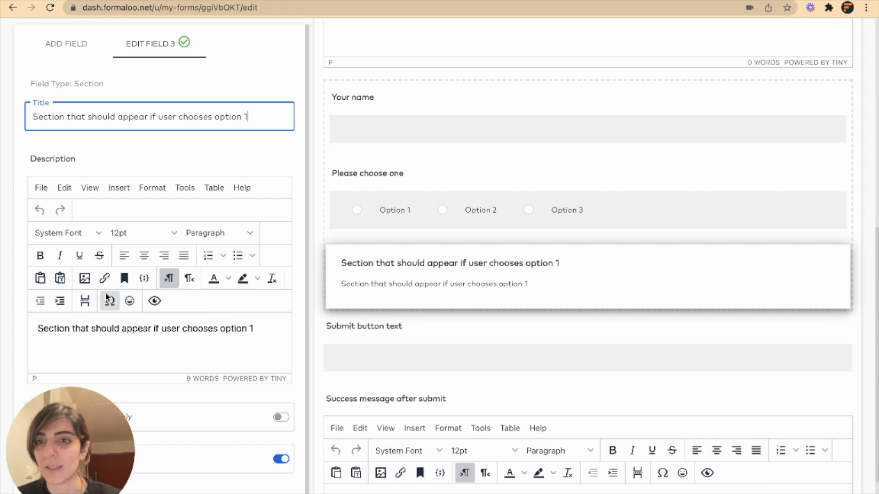
{"action": "left_click", "coordinate": [66, 44]}
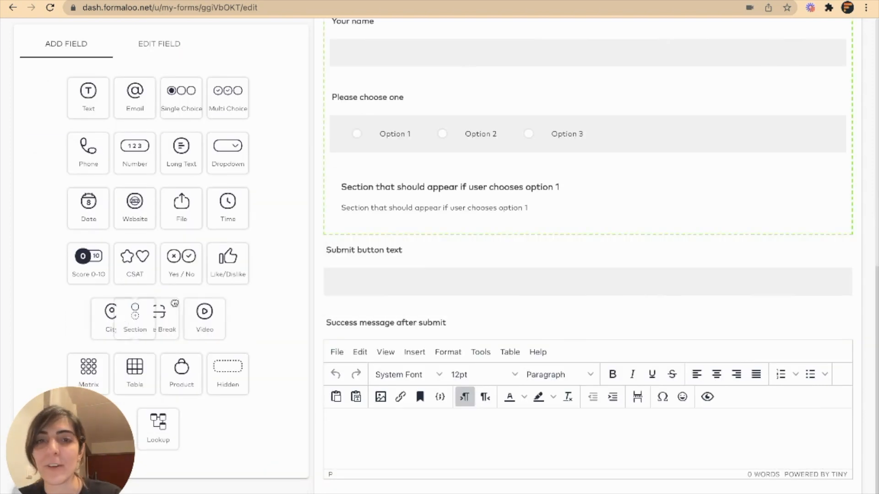
{"action": "left_click", "coordinate": [449, 255]}
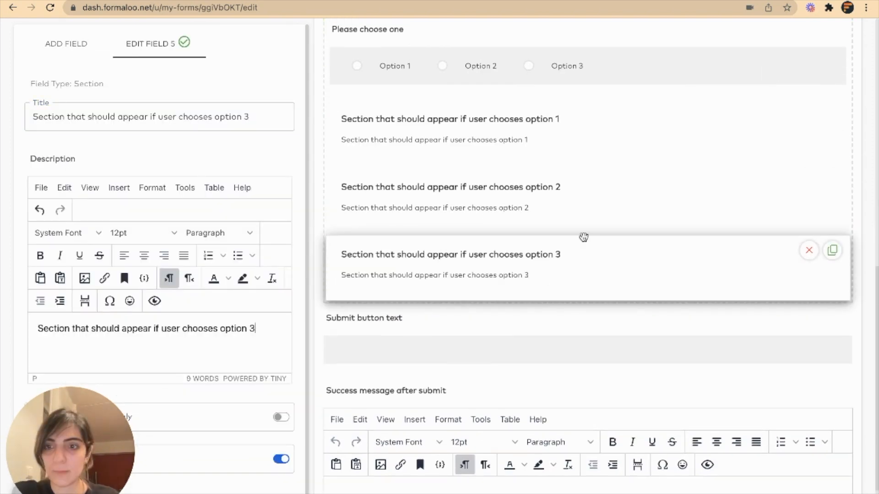
{"action": "left_click", "coordinate": [66, 44]}
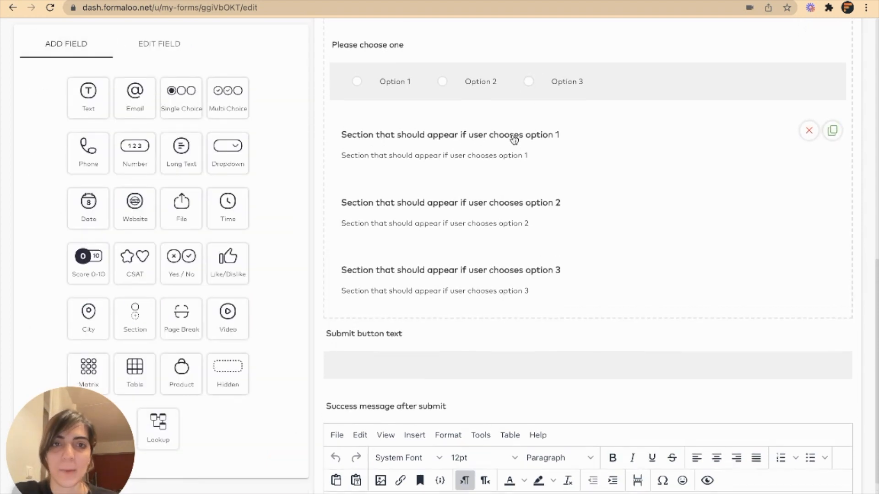
Save the form and open its live version.
{"action": "scroll", "scroll_direction": "down", "scroll_amount": 3}
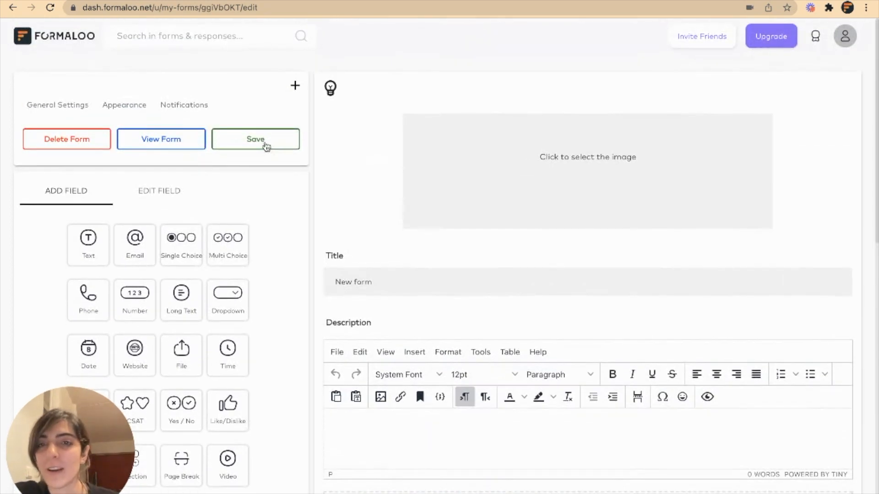
{"action": "left_click", "coordinate": [255, 139]}
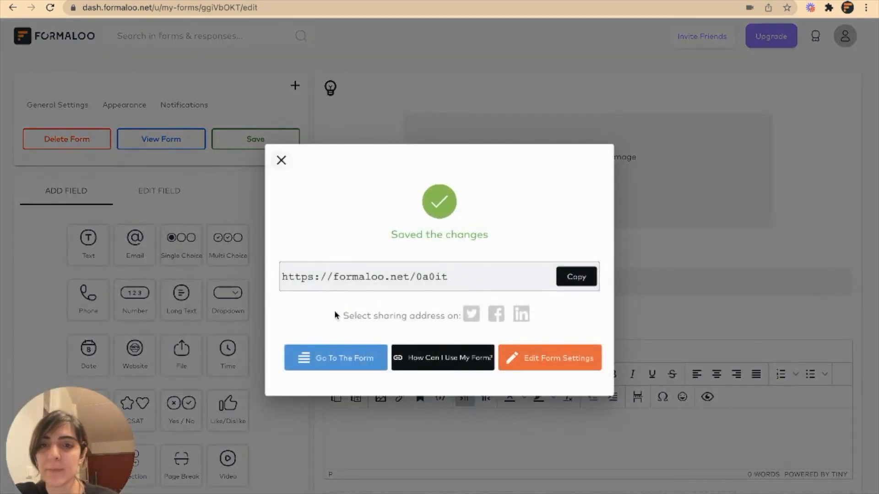
{"action": "left_click", "coordinate": [335, 358]}
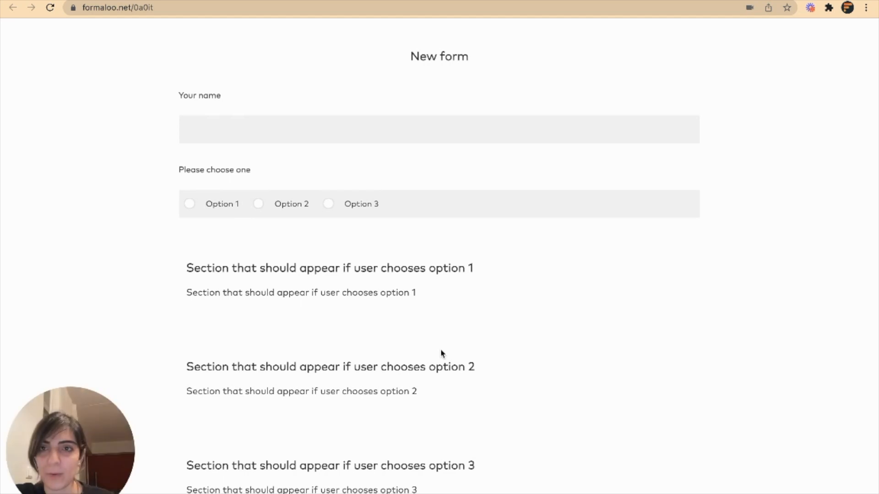
{"action": "mouse_move", "coordinate": [442, 309]}
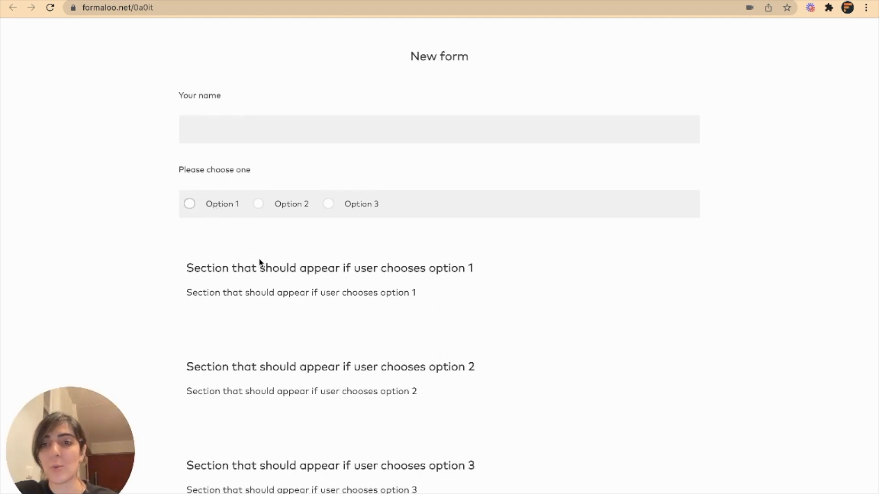
{"action": "mouse_move", "coordinate": [255, 223]}
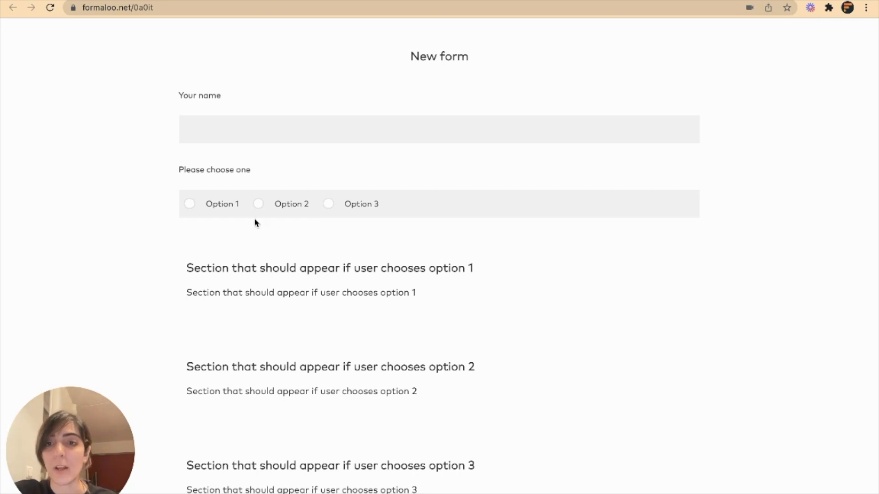
Pick Option 1, then Option 2, and confirm all three sections stay visible.
{"action": "left_click", "coordinate": [189, 203]}
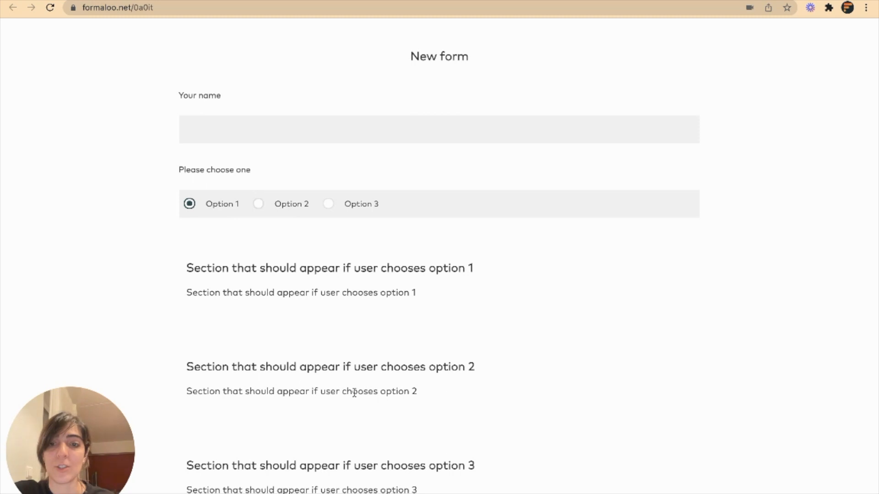
{"action": "left_click", "coordinate": [258, 204]}
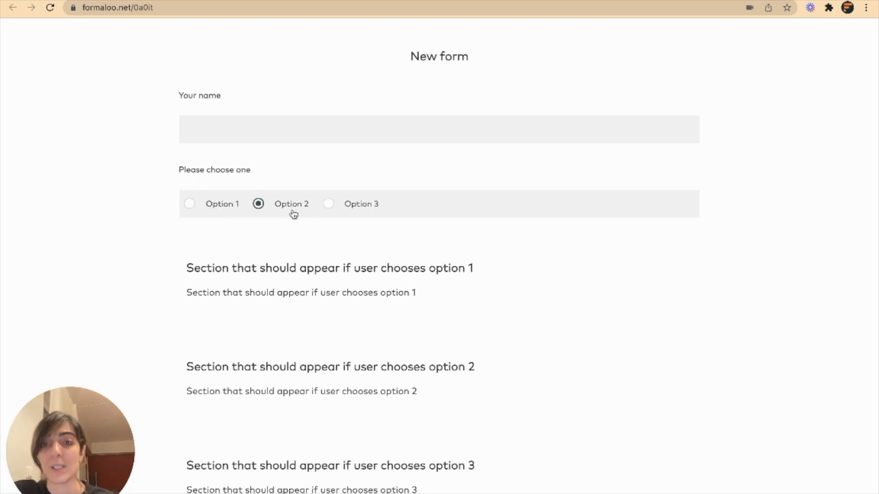
{"action": "mouse_move", "coordinate": [327, 363]}
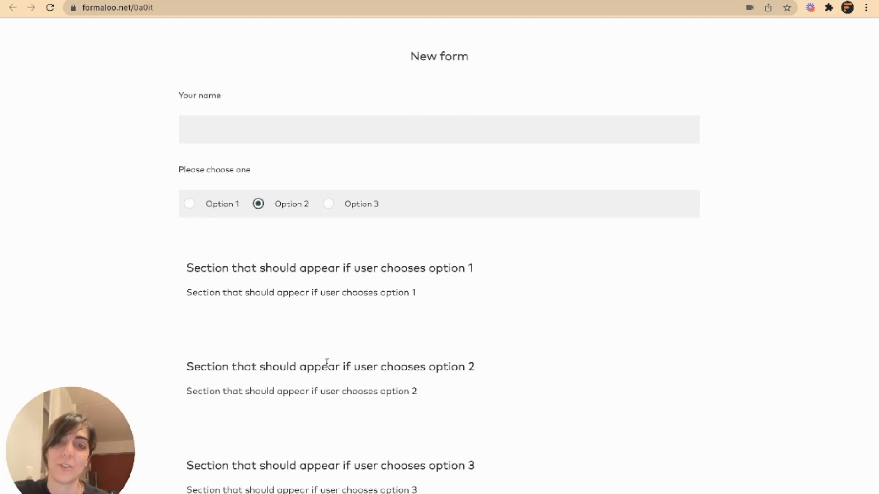
{"action": "mouse_move", "coordinate": [295, 252]}
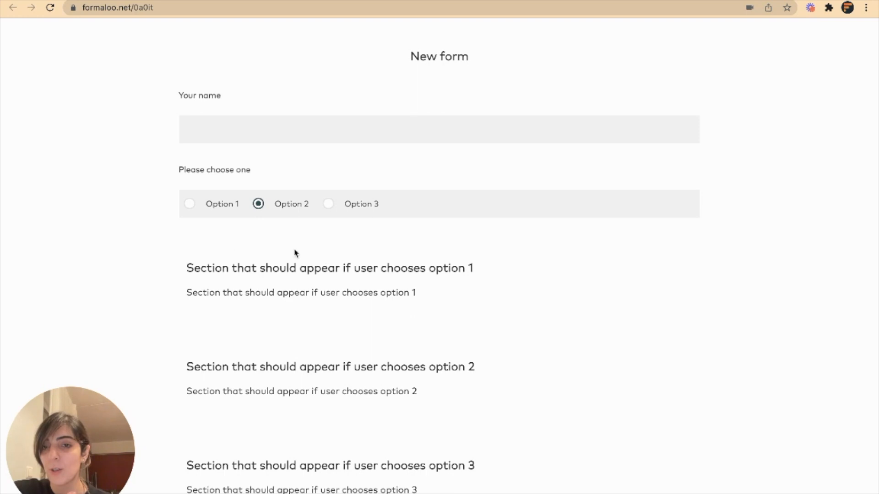
{"action": "mouse_move", "coordinate": [242, 260]}
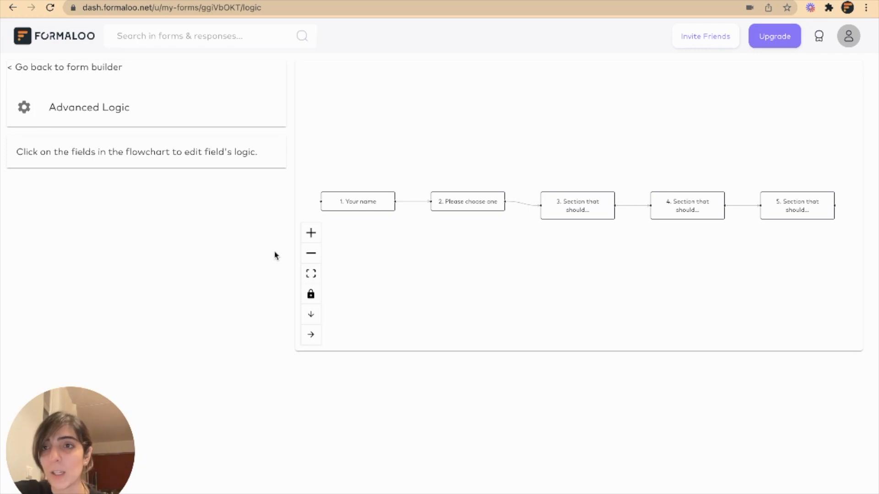
Open Logic for 'New form', select 'Please choose one', then open Advanced Logic.
{"action": "left_click", "coordinate": [55, 36]}
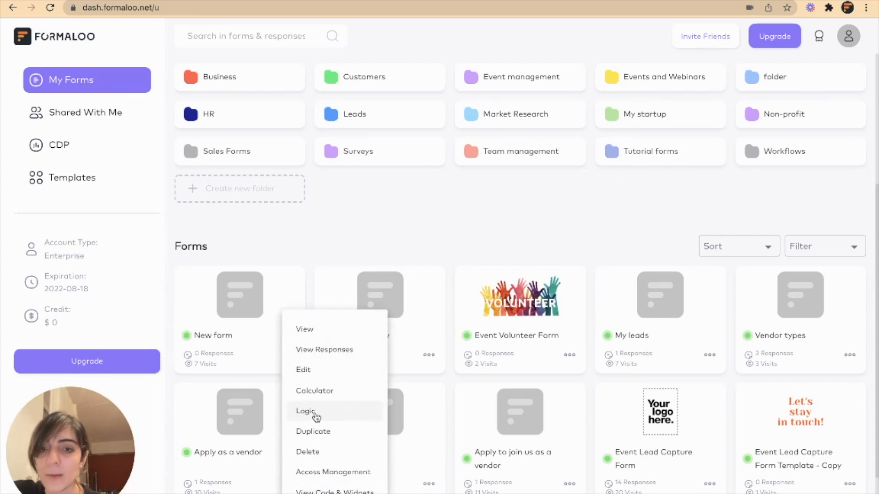
{"action": "left_click", "coordinate": [305, 411]}
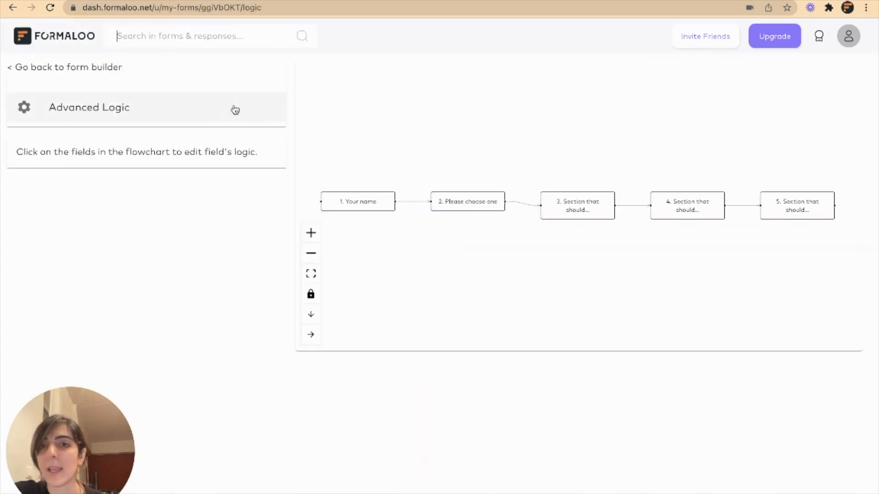
{"action": "left_click", "coordinate": [467, 202]}
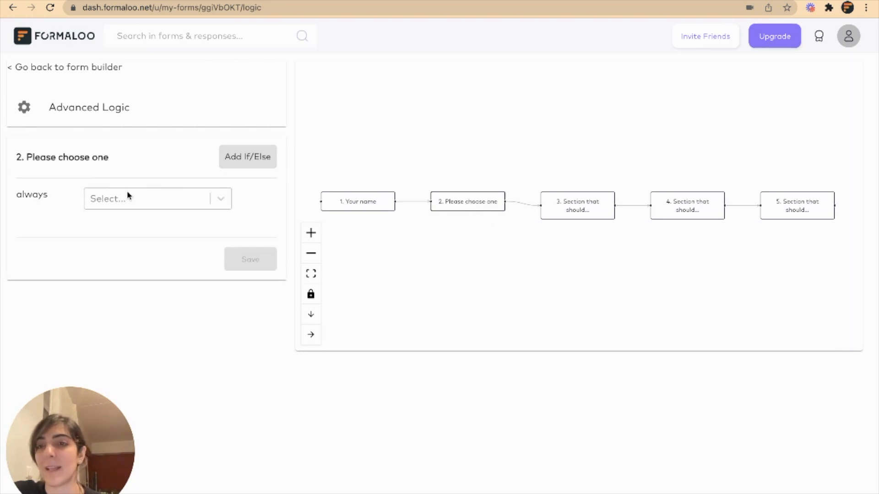
{"action": "left_click", "coordinate": [149, 198]}
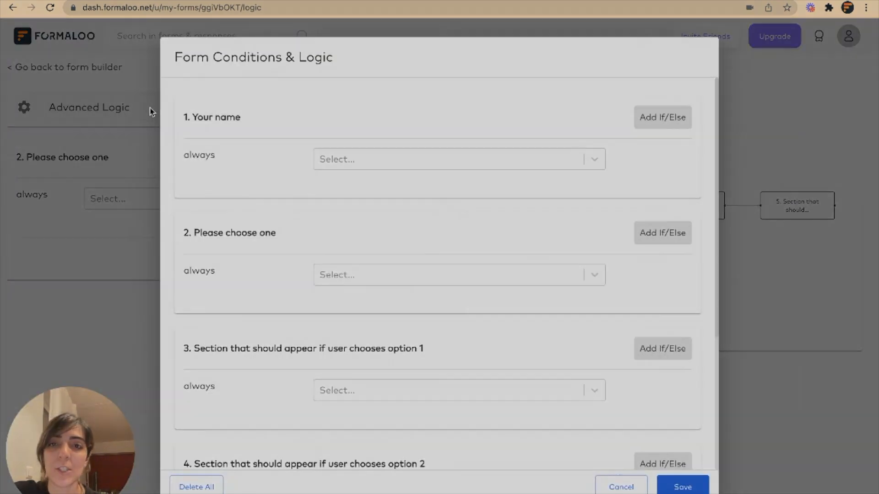
Add an If/Else rule on question 2: if Option 1, show section 1.
{"action": "scroll", "scroll_direction": "down", "scroll_amount": 3}
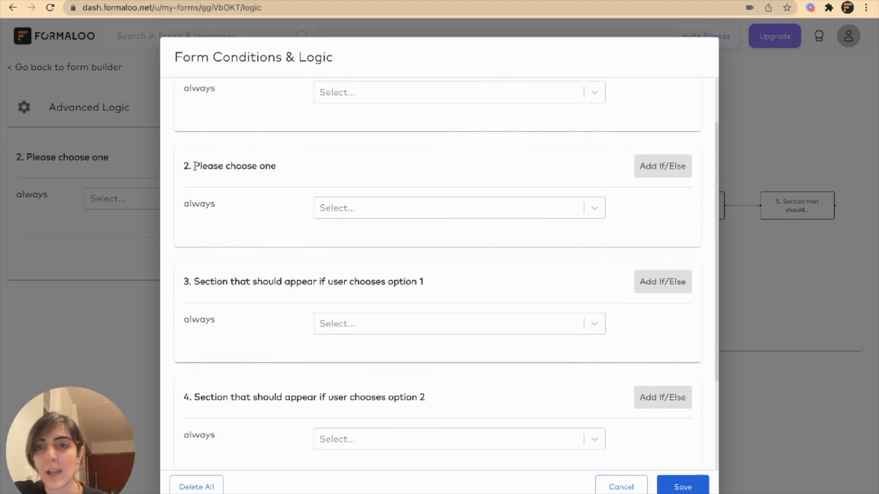
{"action": "double_click", "coordinate": [234, 166]}
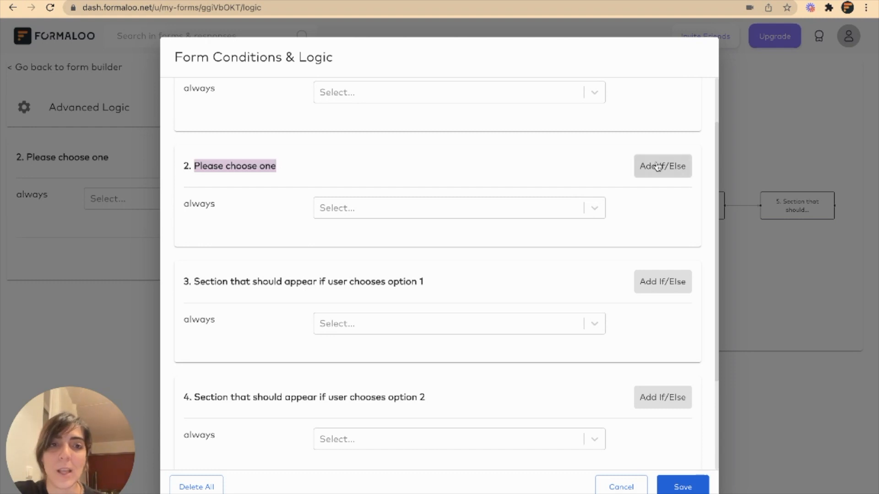
{"action": "left_click", "coordinate": [662, 166]}
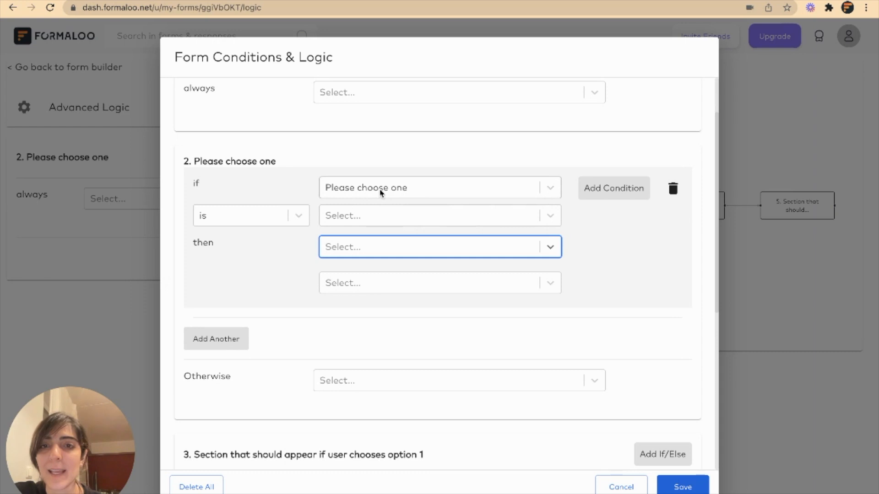
{"action": "mouse_move", "coordinate": [407, 215]}
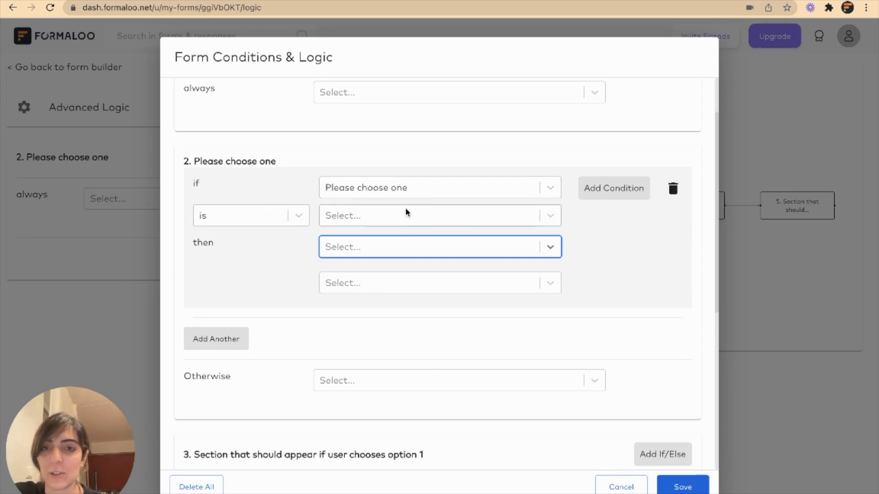
{"action": "left_click", "coordinate": [439, 215]}
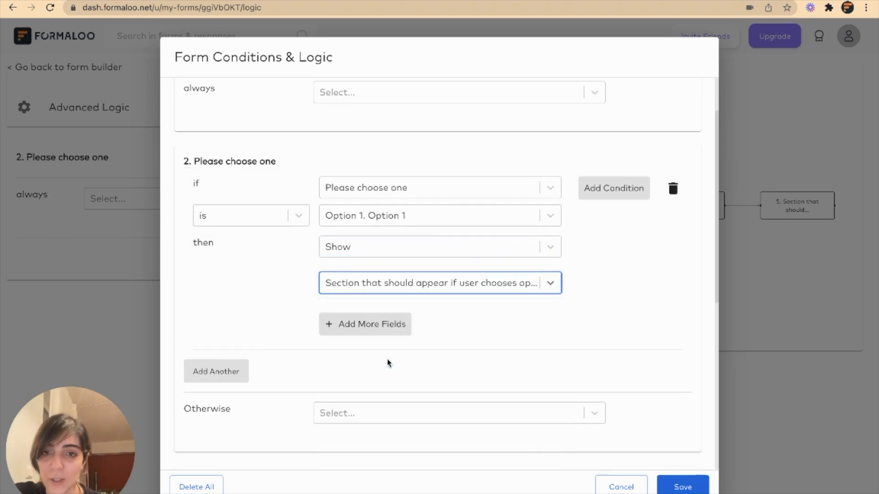
Add a second rule: if Option 1, hide sections 2 and 3.
{"action": "scroll", "scroll_direction": "down", "scroll_amount": 3}
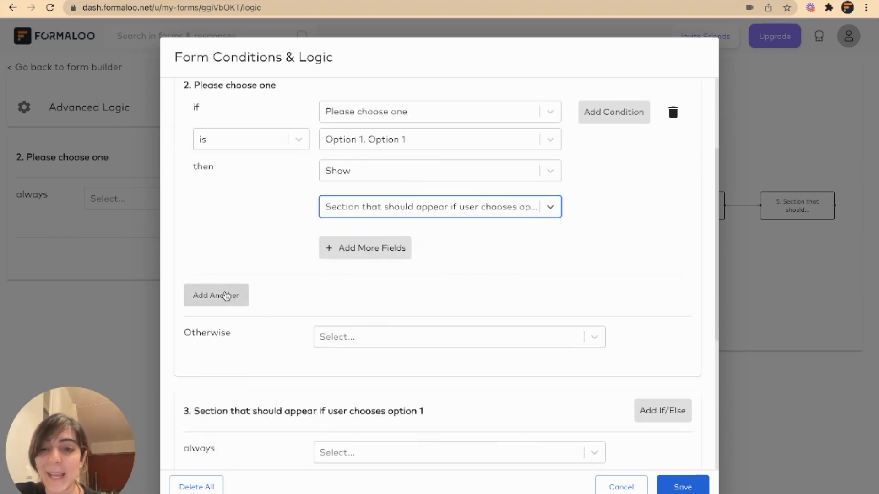
{"action": "left_click", "coordinate": [216, 295]}
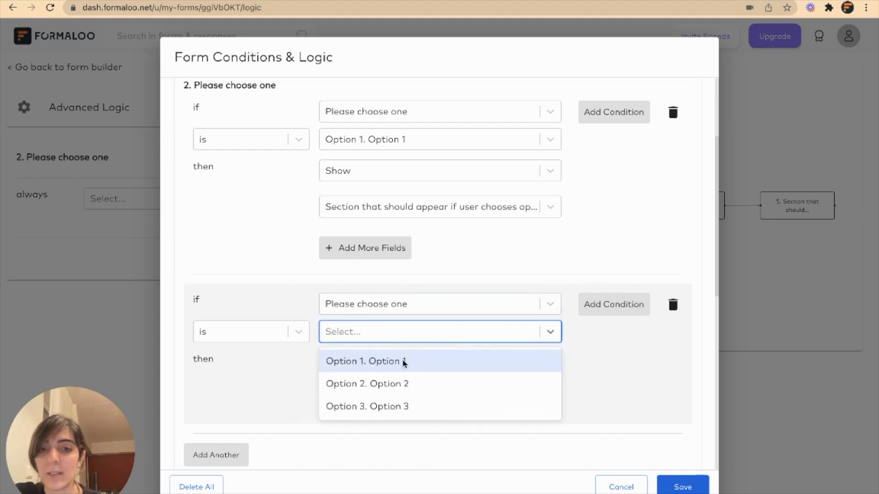
{"action": "left_click", "coordinate": [363, 361]}
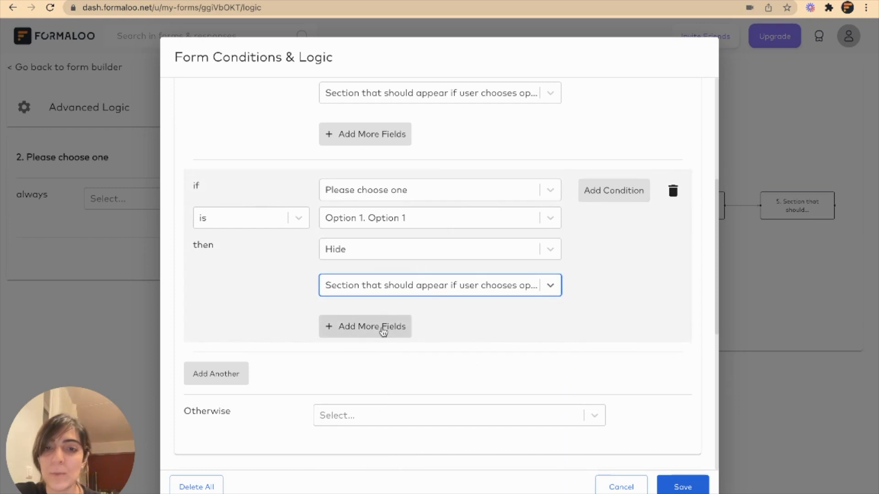
{"action": "left_click", "coordinate": [365, 326]}
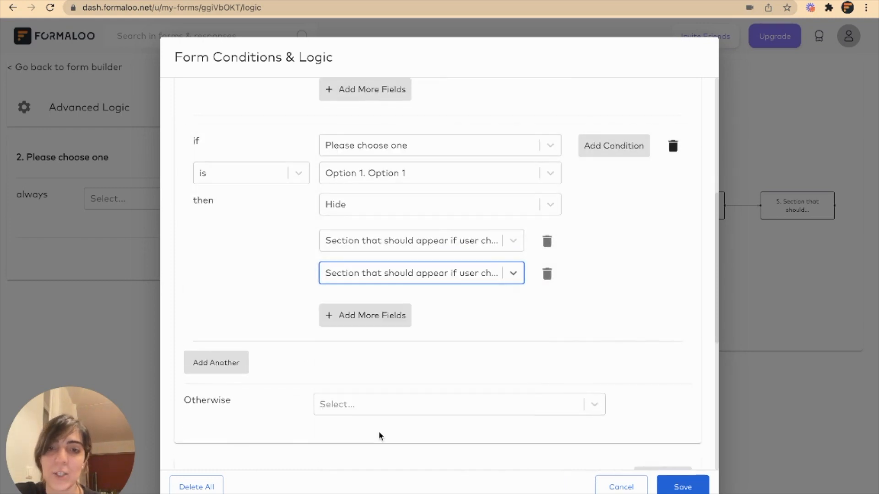
{"action": "mouse_move", "coordinate": [430, 313]}
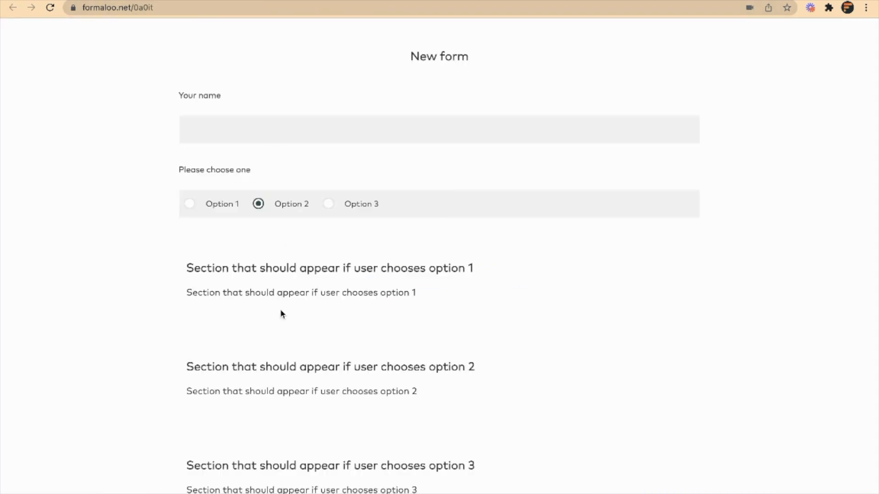
{"action": "left_click", "coordinate": [189, 203]}
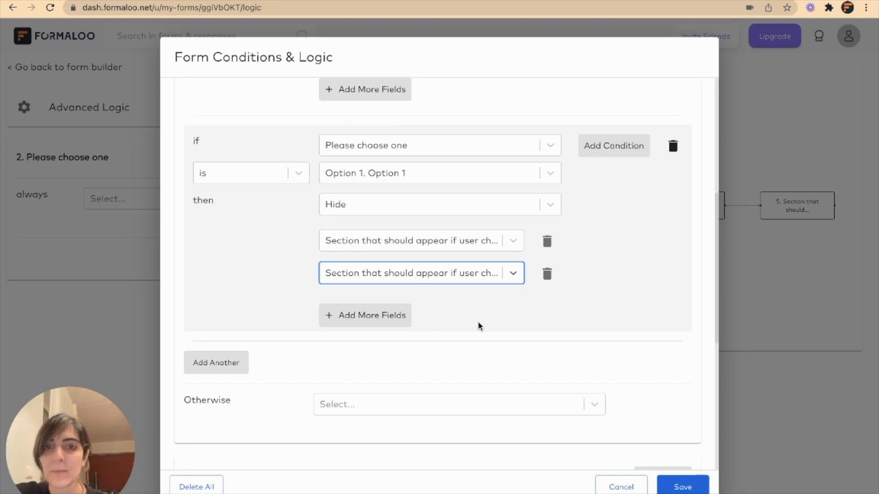
Add matching show/hide rules for Option 2 and Option 3, then save the logic.
{"action": "scroll", "scroll_direction": "up", "scroll_amount": 3}
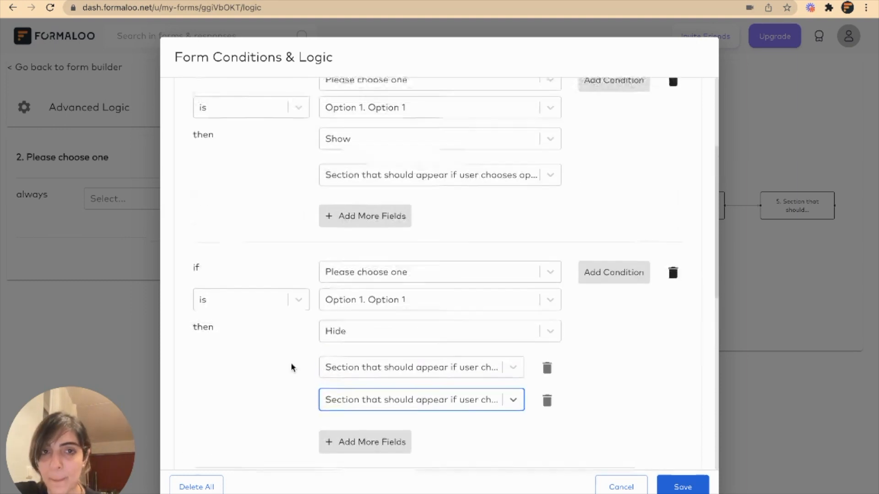
{"action": "left_click", "coordinate": [440, 371]}
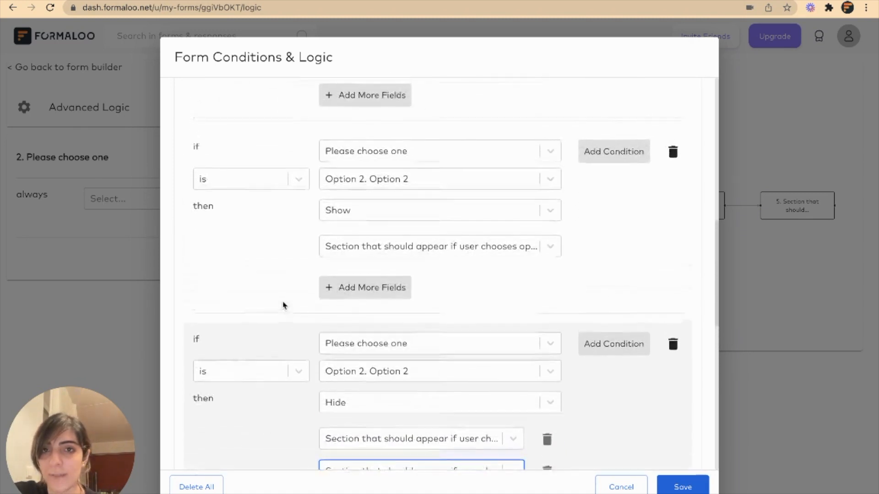
{"action": "scroll", "scroll_direction": "up", "scroll_amount": 3}
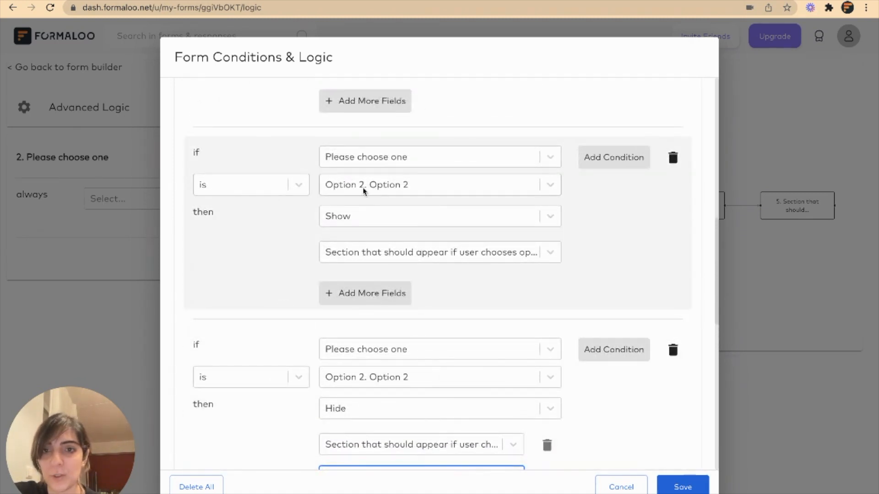
{"action": "scroll", "scroll_direction": "down", "scroll_amount": 3}
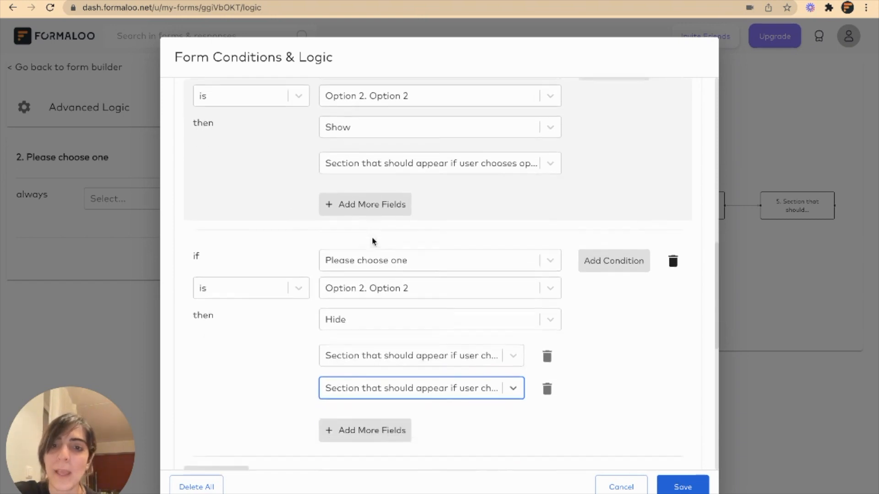
{"action": "scroll", "scroll_direction": "down", "scroll_amount": 3}
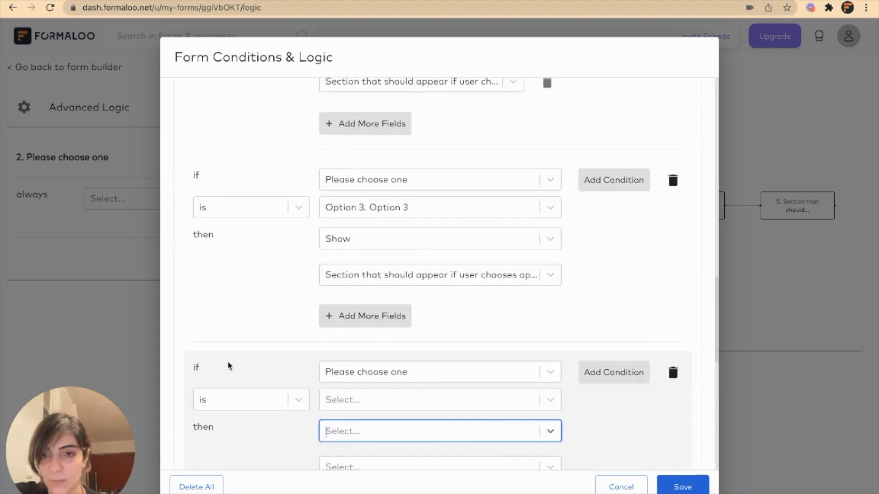
{"action": "scroll", "scroll_direction": "down", "scroll_amount": 3}
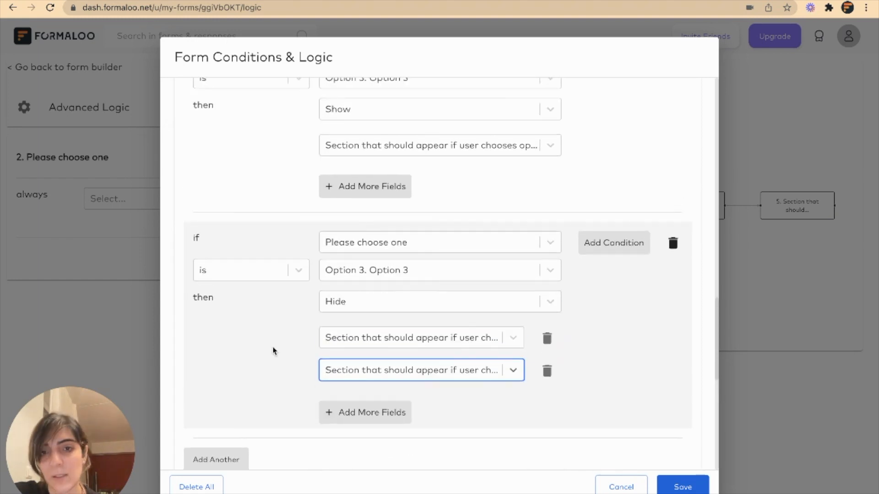
{"action": "scroll", "scroll_direction": "down", "scroll_amount": 3}
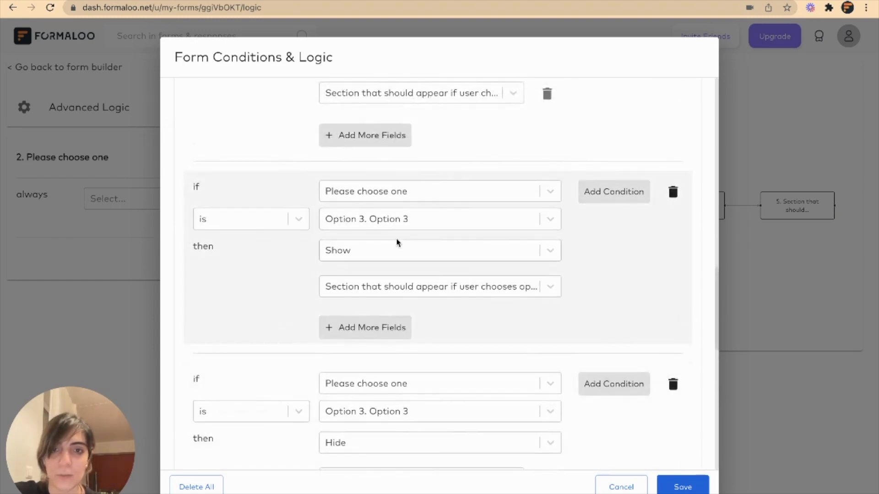
{"action": "mouse_move", "coordinate": [429, 283]}
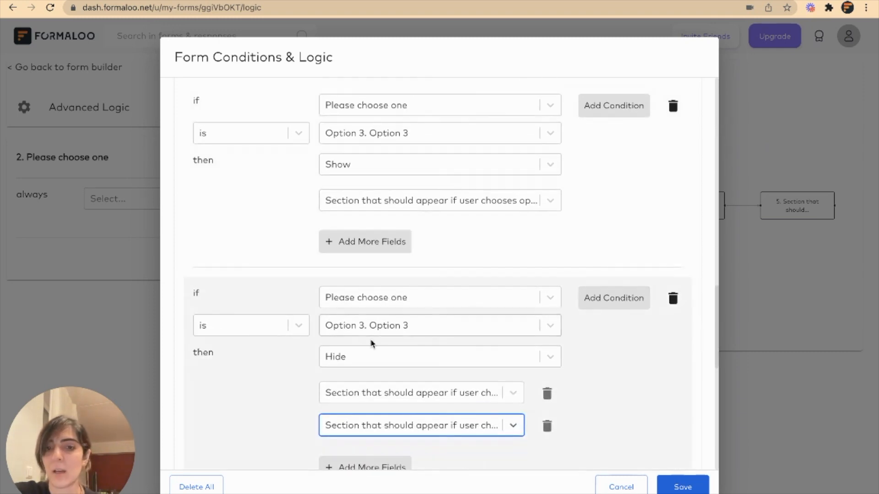
{"action": "mouse_move", "coordinate": [769, 462]}
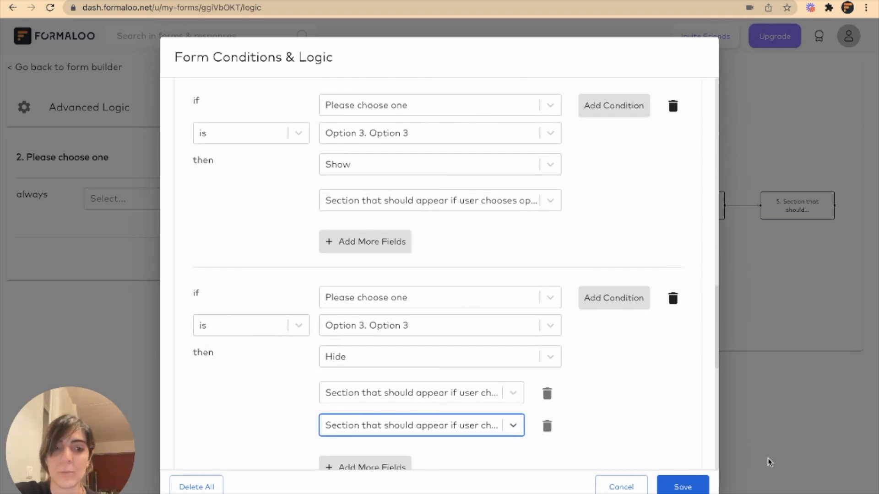
{"action": "left_click", "coordinate": [682, 486]}
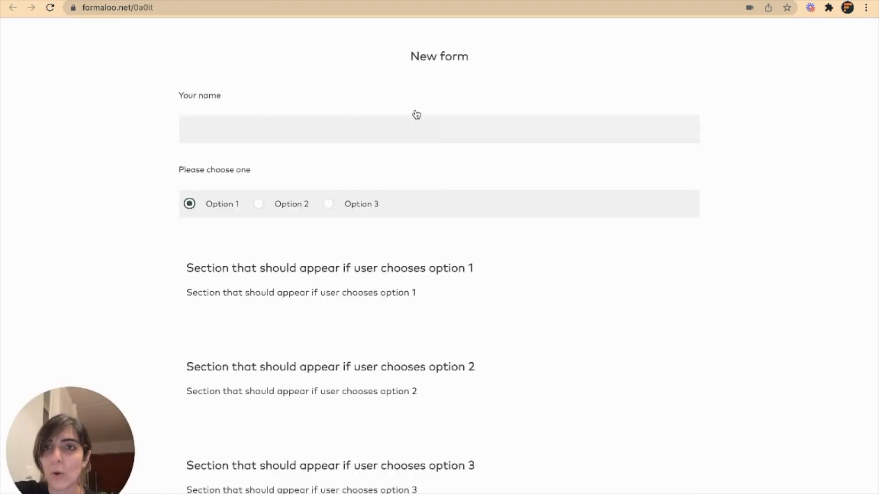
Reload the live form and pick Options 1, 2, 3, checking each shows only its section.
{"action": "left_click", "coordinate": [189, 204]}
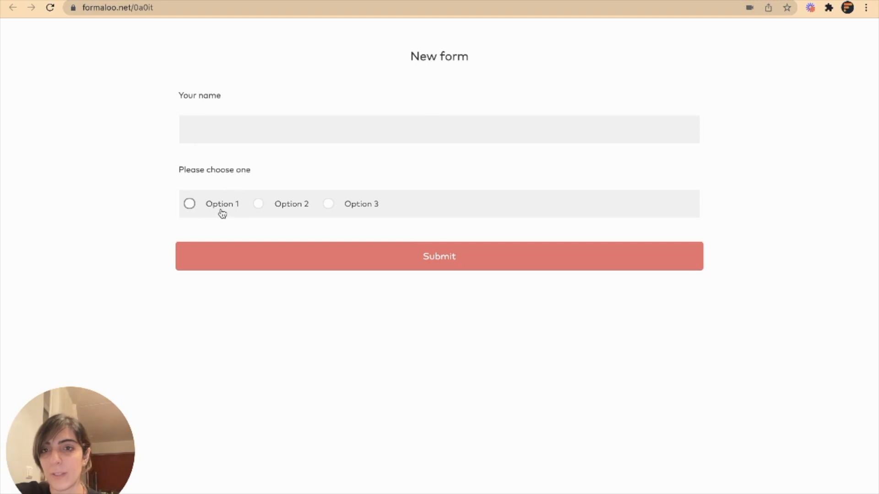
{"action": "left_click", "coordinate": [189, 204]}
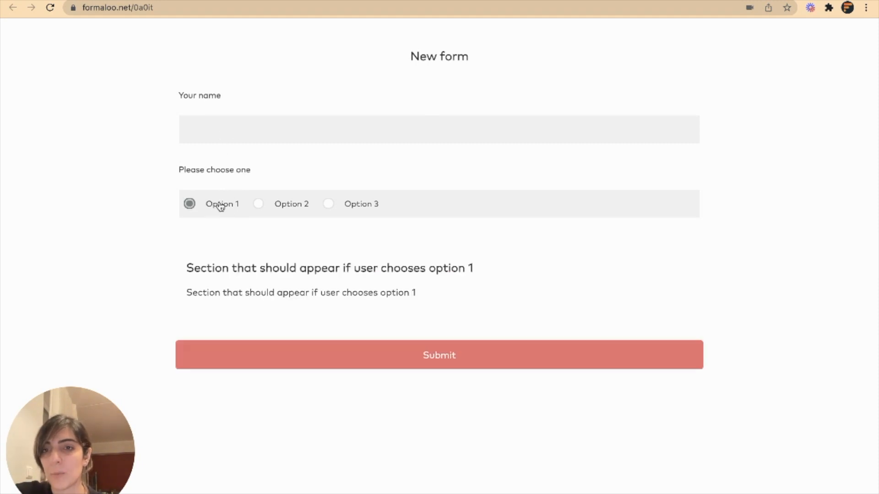
{"action": "mouse_move", "coordinate": [476, 292]}
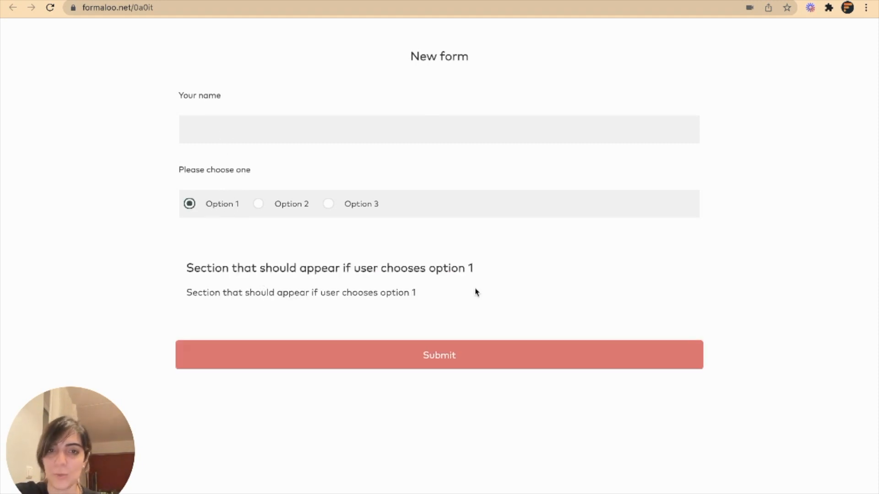
{"action": "left_click", "coordinate": [258, 203]}
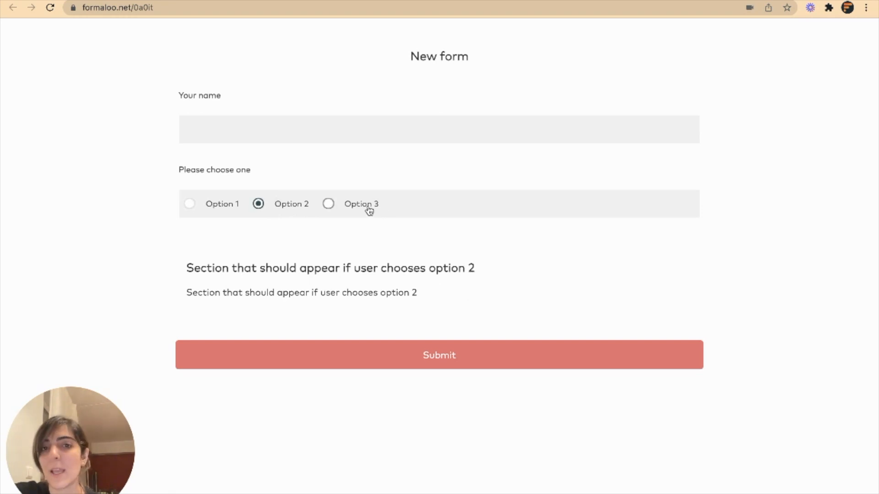
{"action": "left_click", "coordinate": [328, 203]}
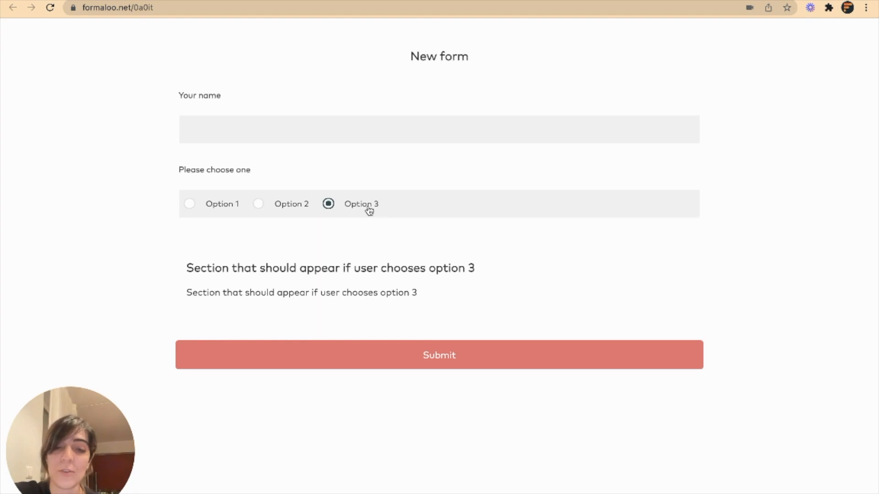
{"action": "mouse_move", "coordinate": [475, 338]}
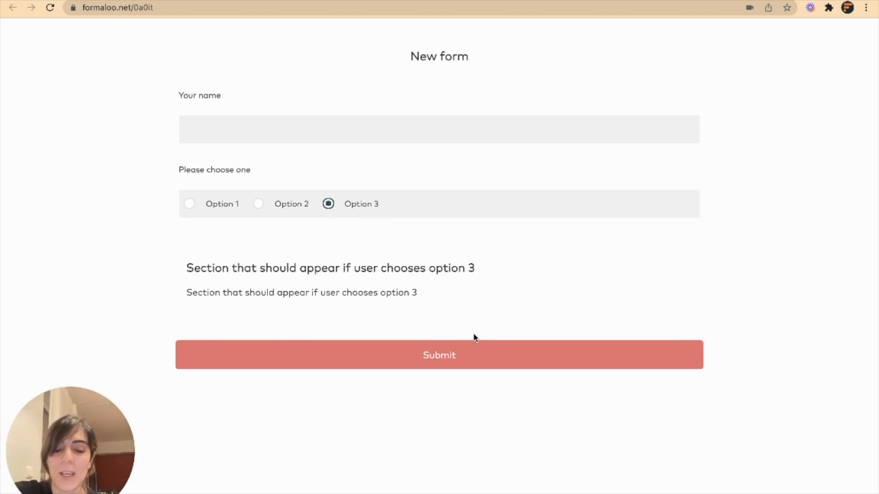